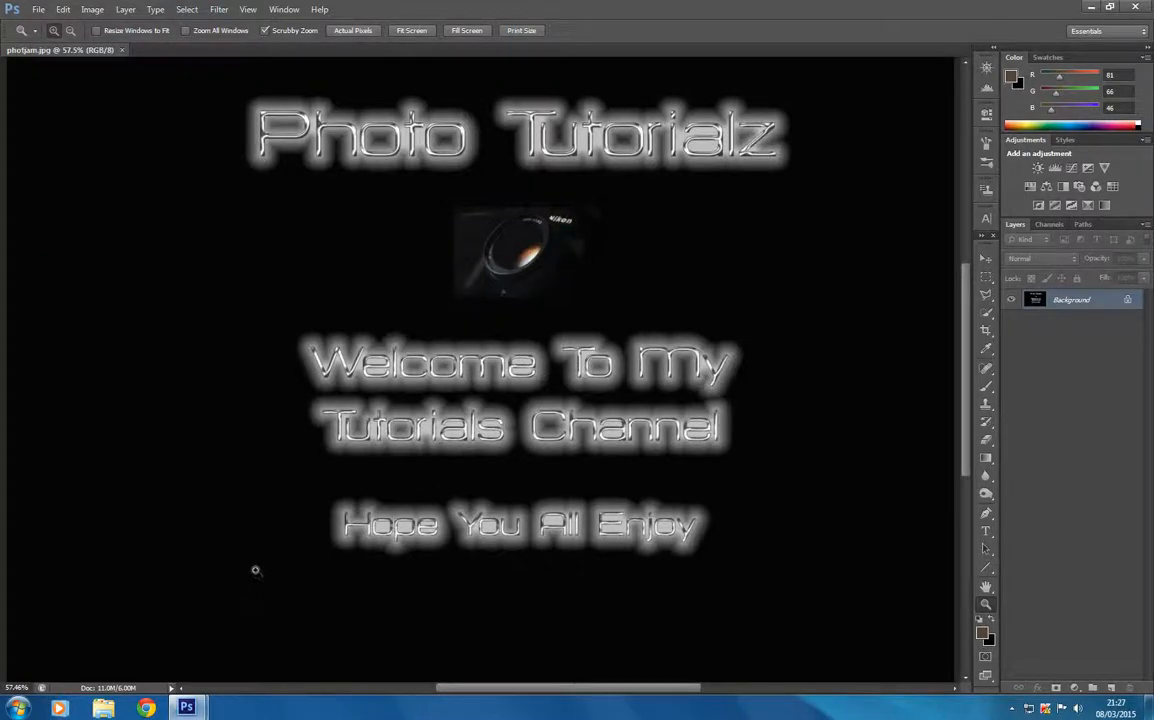
{"action": "mouse_move", "coordinate": [253, 565]}
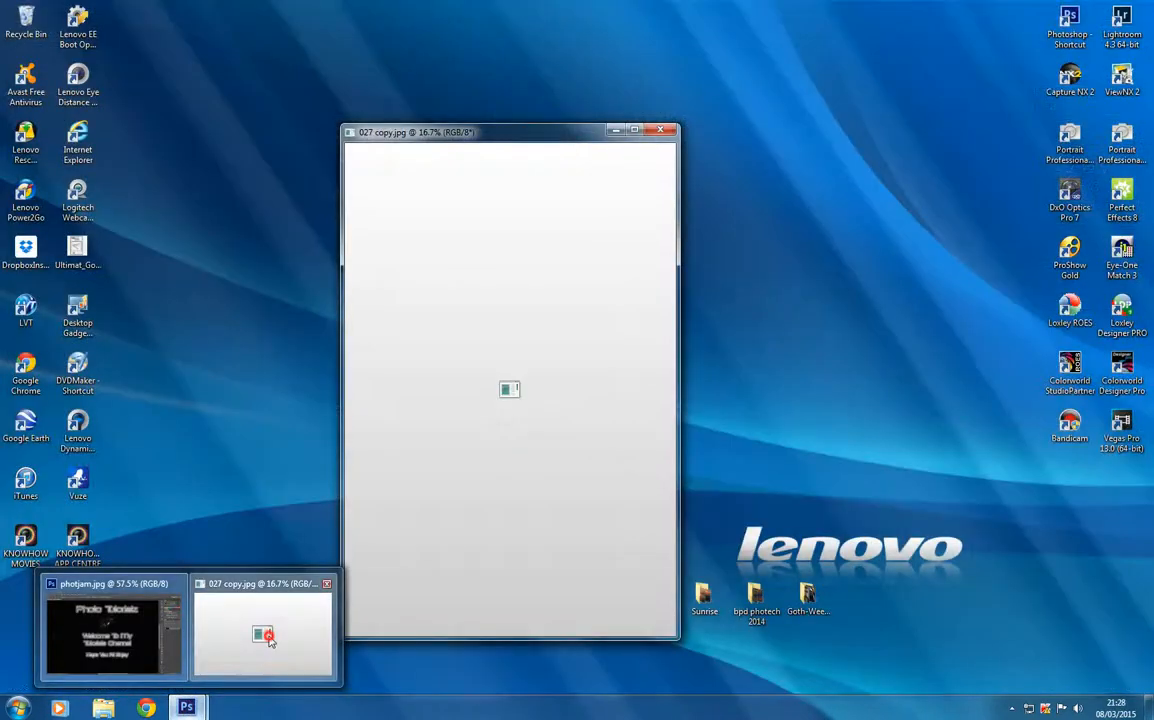
Bring the 027 copy.jpg printer photo forward, opening and cancelling Color Balance unchanged
{"action": "left_click", "coordinate": [262, 625]}
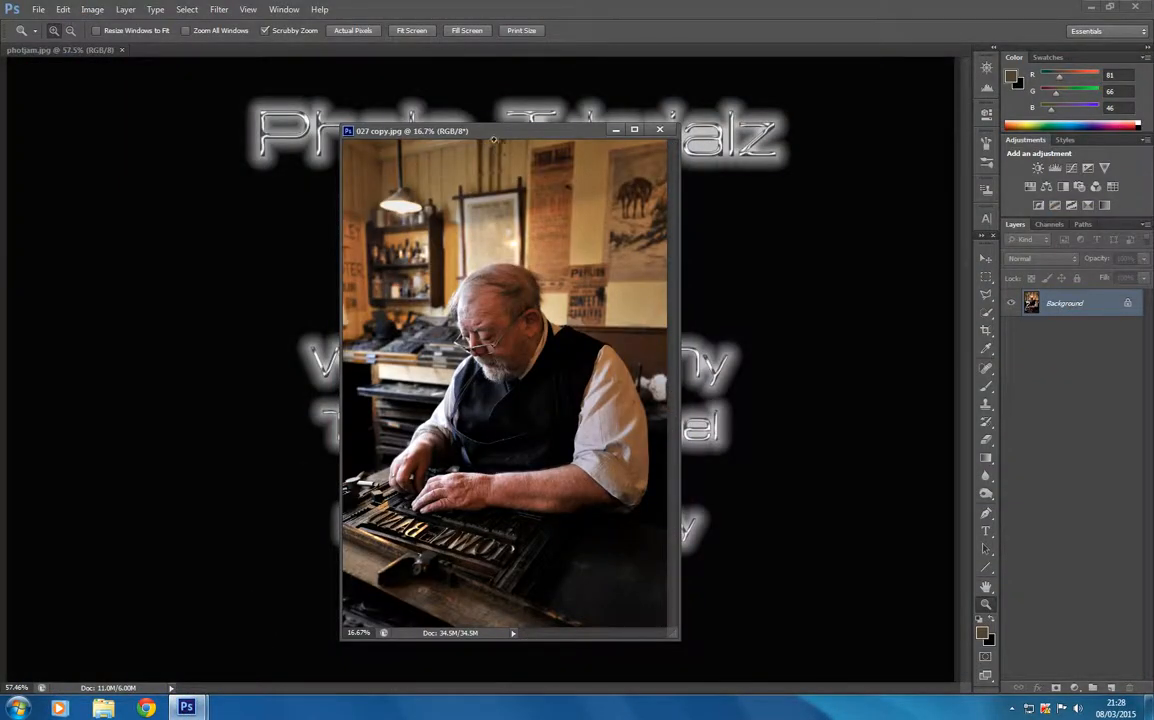
{"action": "left_click_drag", "start_coordinate": [410, 131], "coordinate": [345, 122]}
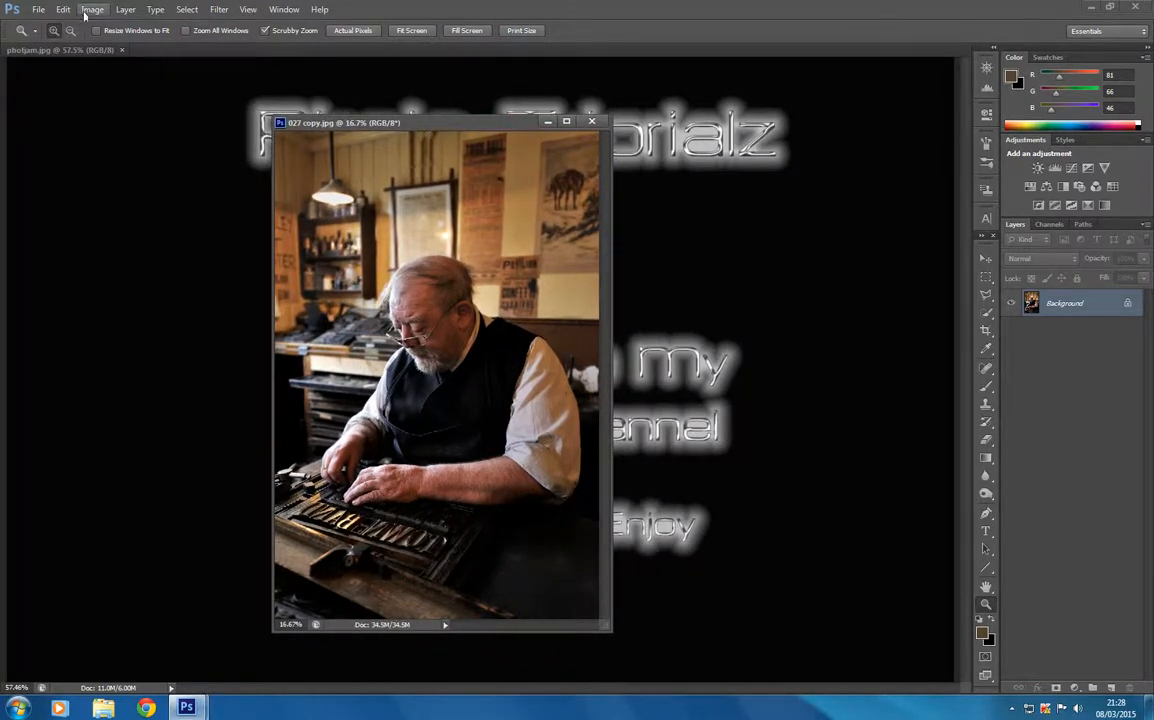
{"action": "left_click", "coordinate": [92, 9]}
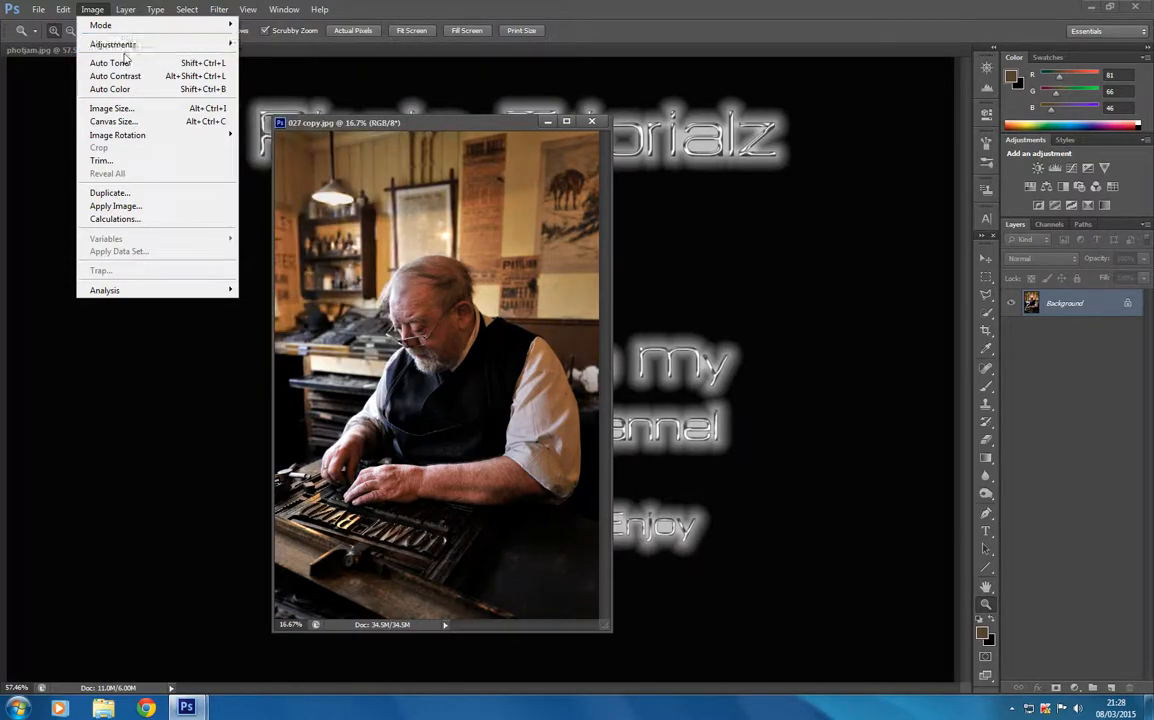
{"action": "mouse_move", "coordinate": [113, 44]}
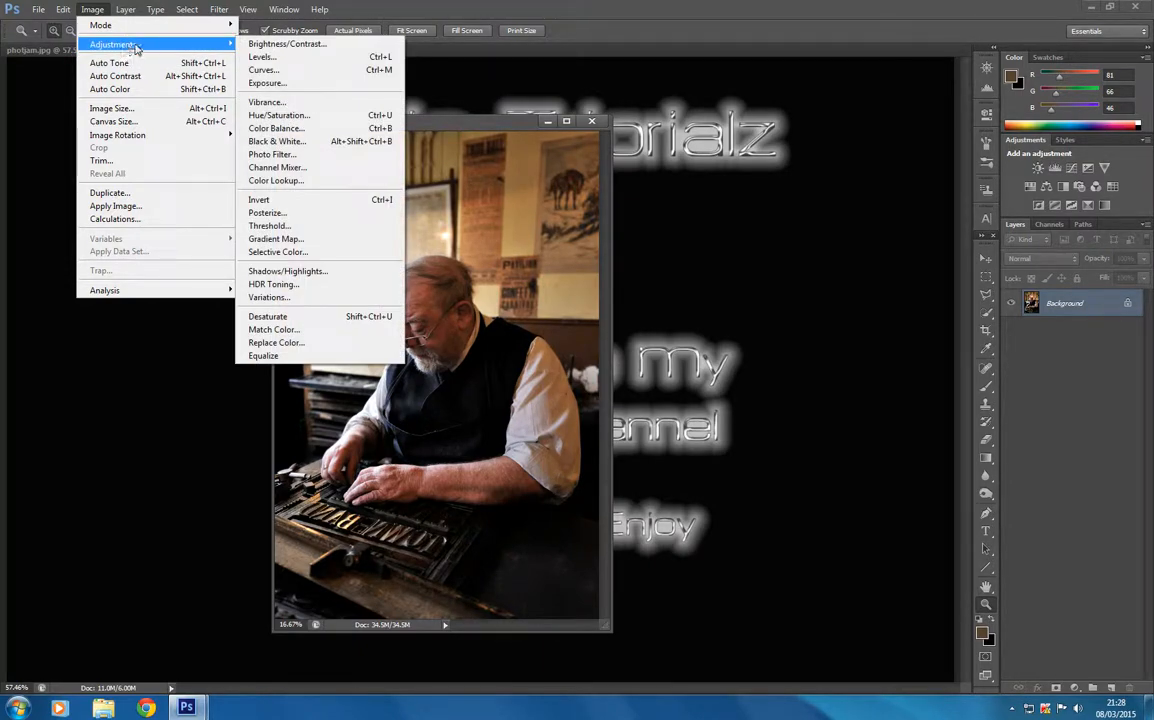
{"action": "mouse_move", "coordinate": [266, 102]}
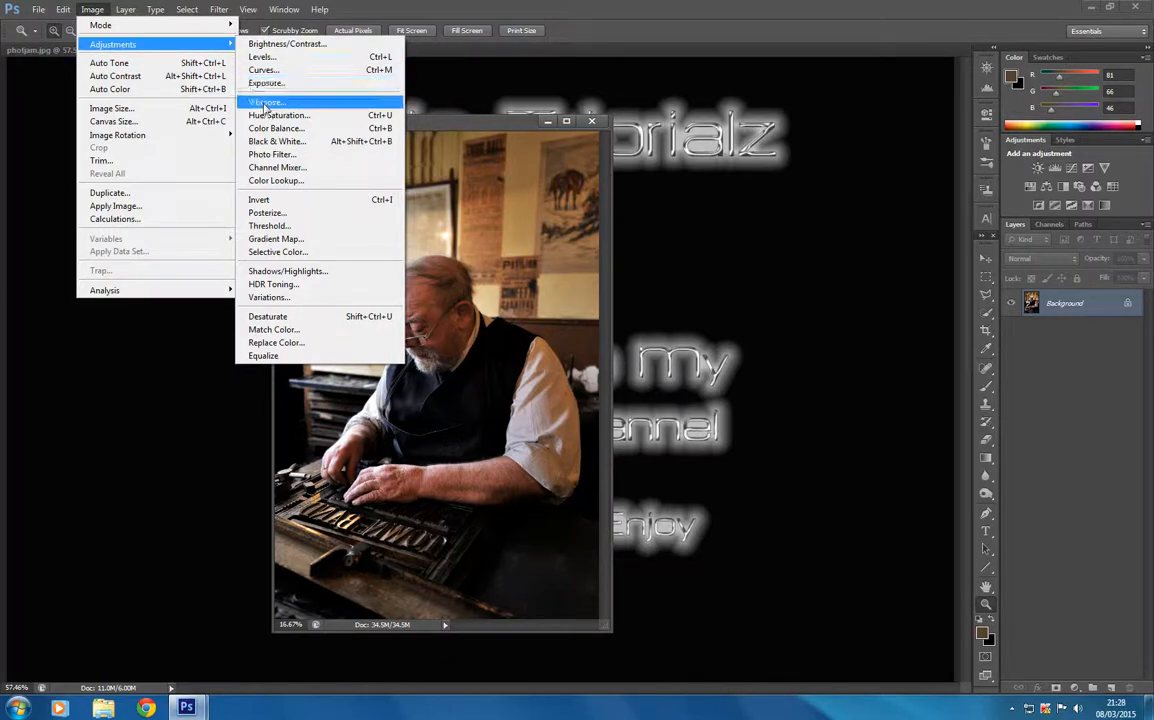
{"action": "left_click", "coordinate": [276, 128]}
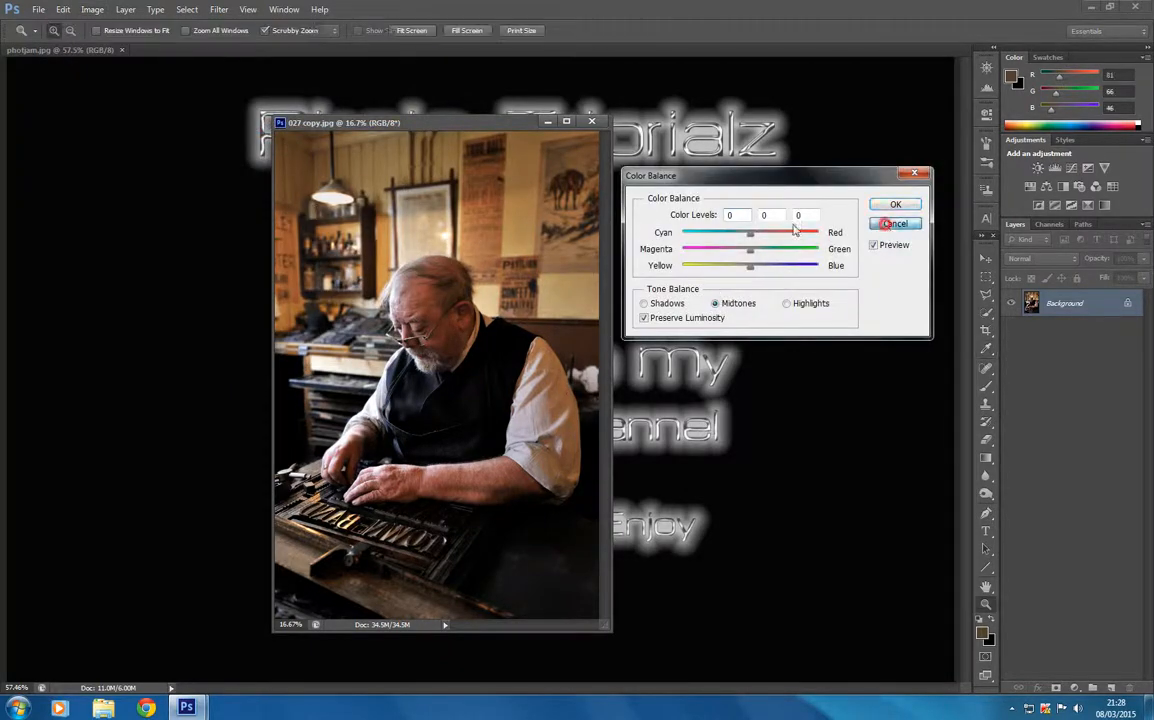
{"action": "left_click", "coordinate": [893, 223]}
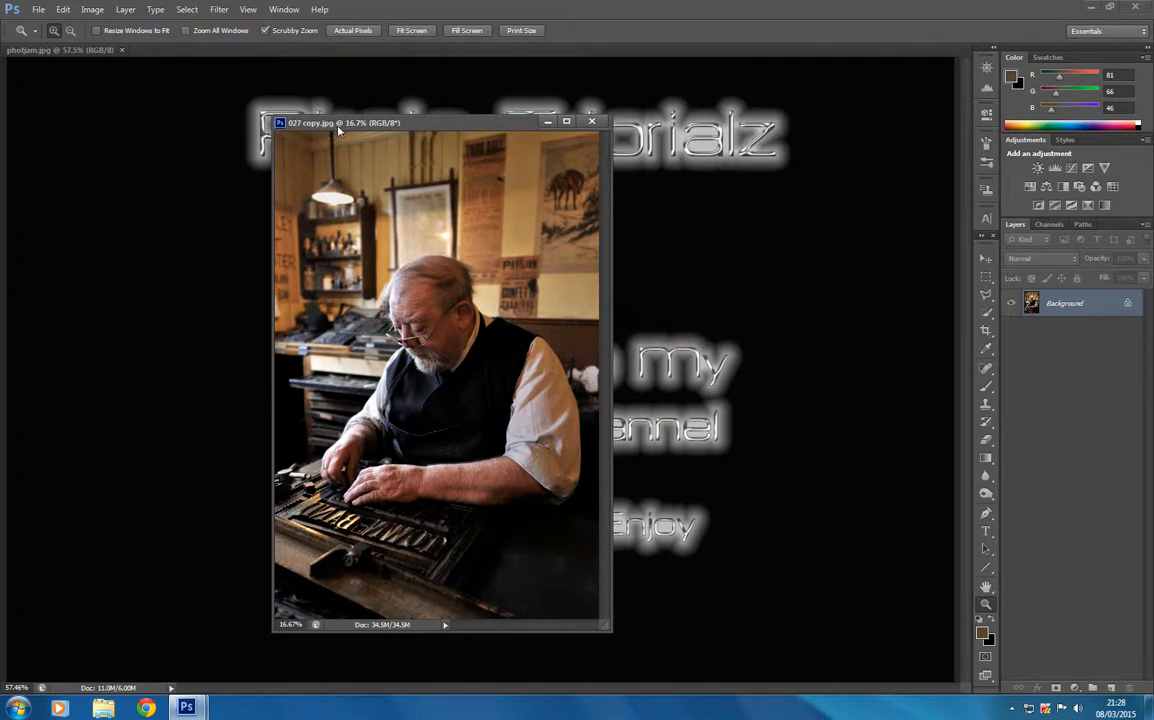
{"action": "left_click_drag", "start_coordinate": [340, 122], "coordinate": [500, 165]}
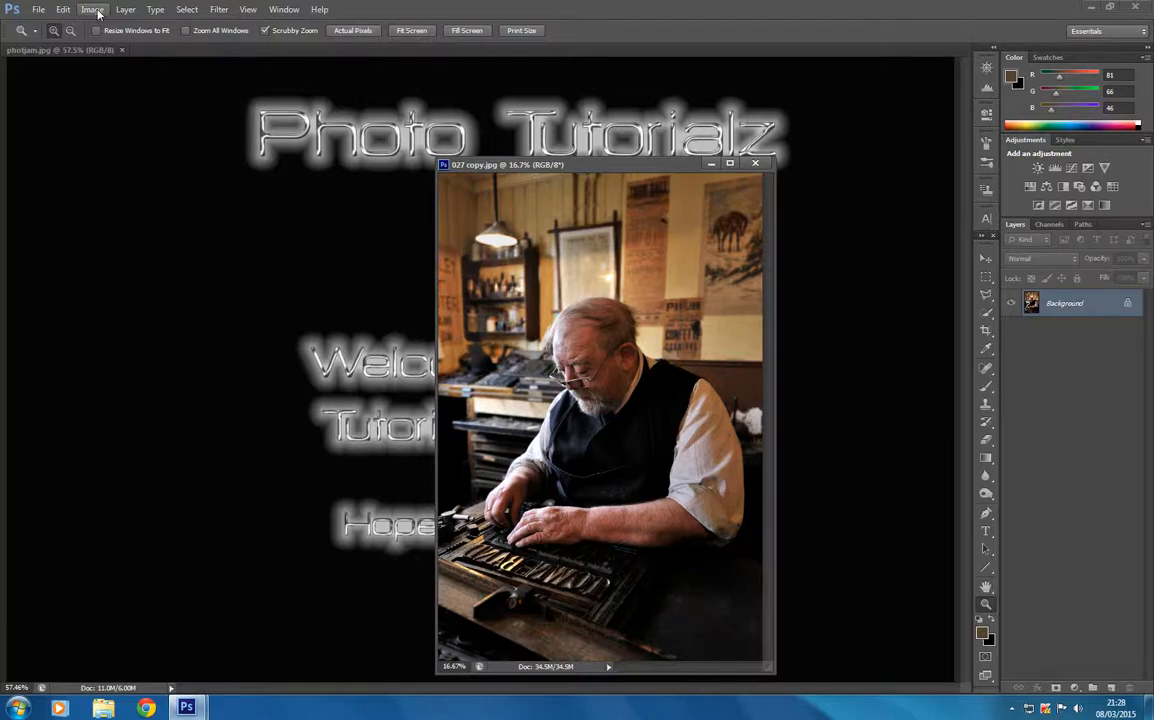
Apply a Black & White adjustment with the Default preset to the printer photo
{"action": "left_click", "coordinate": [92, 9]}
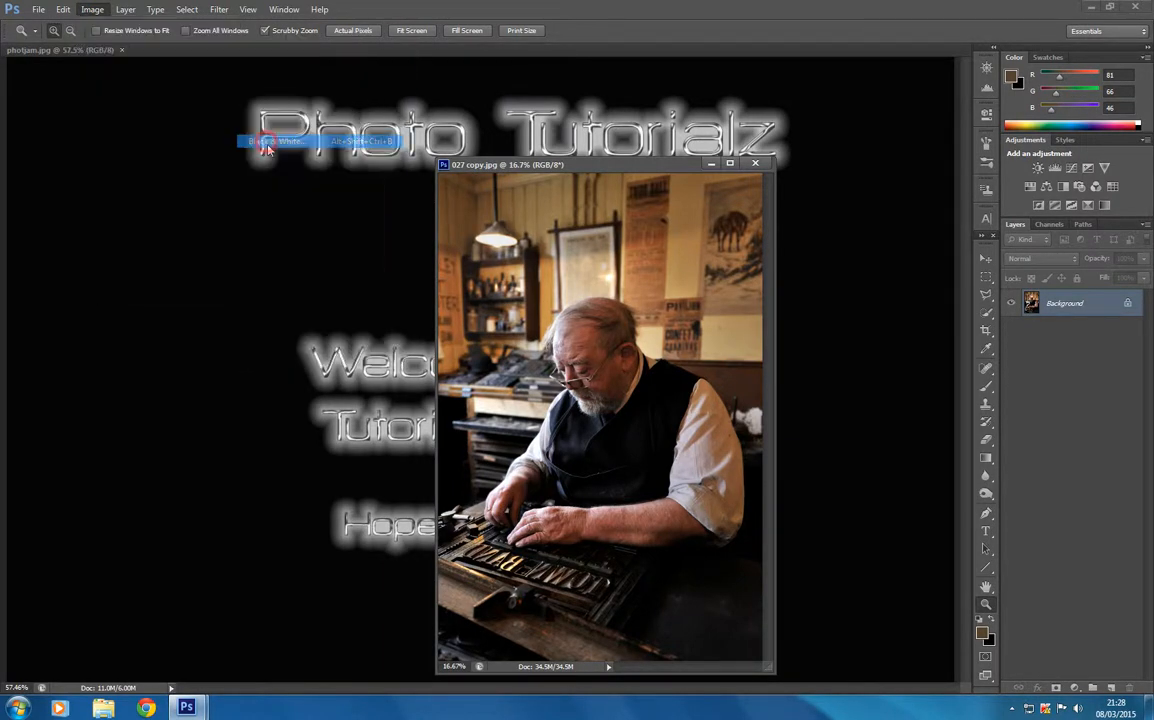
{"action": "left_click", "coordinate": [266, 141]}
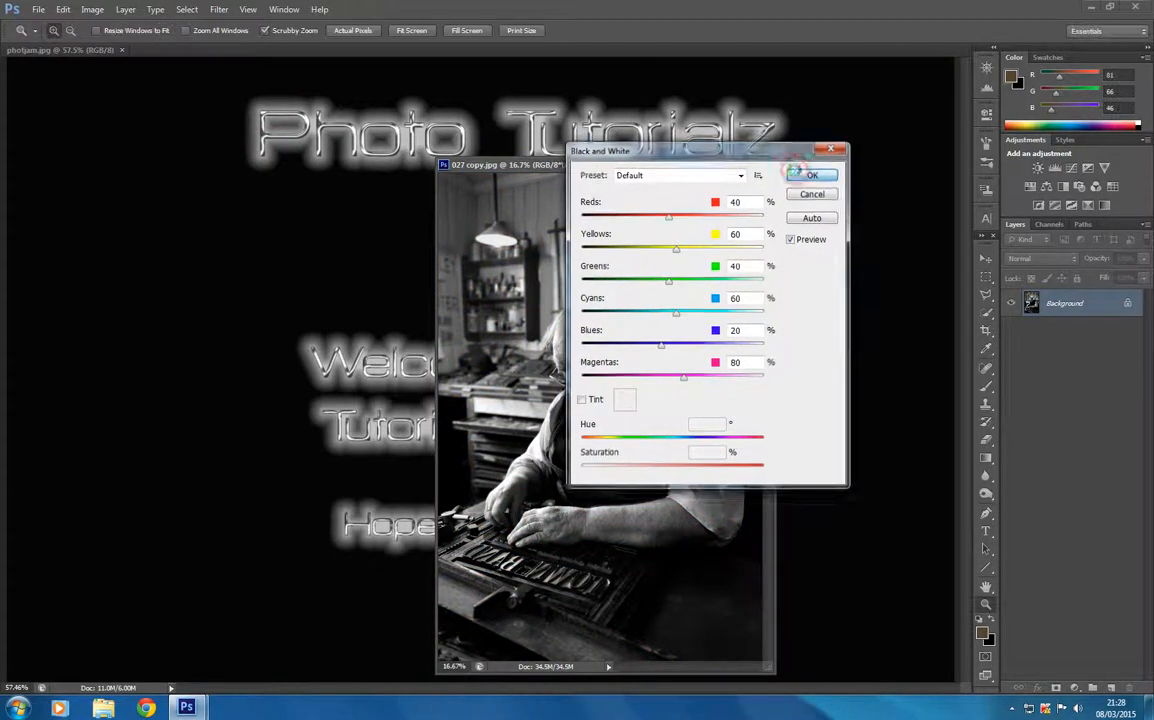
{"action": "left_click", "coordinate": [812, 175]}
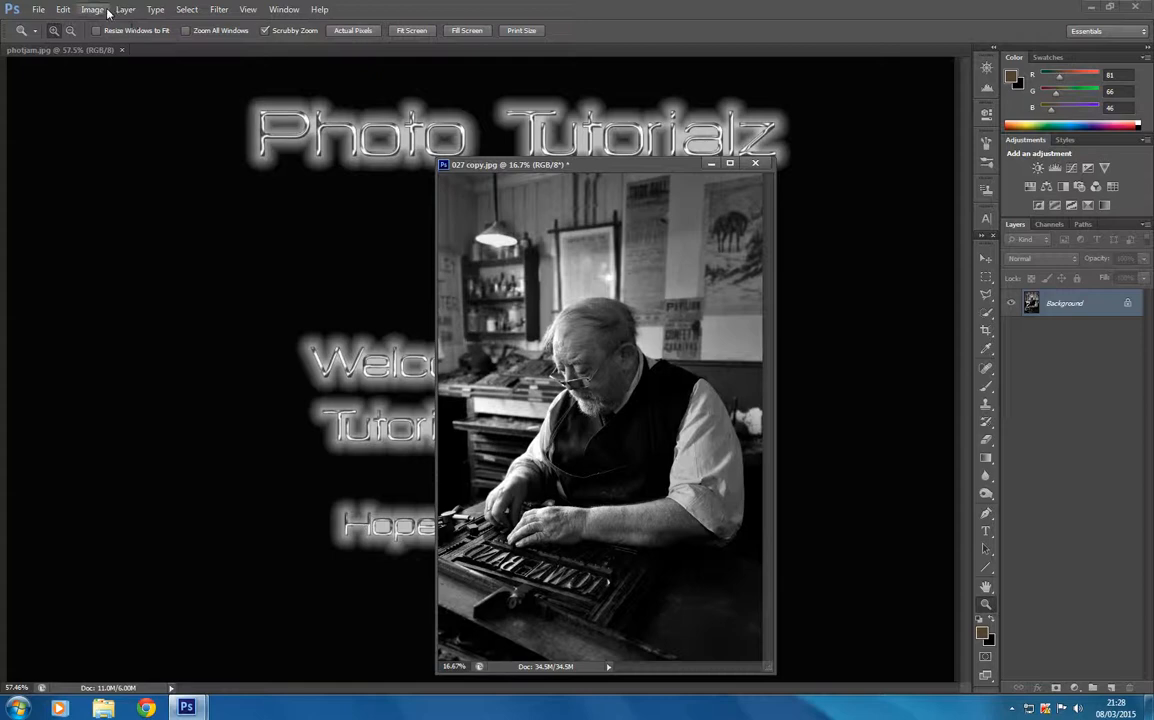
Set midtone Color Balance to about +15 red, -15 magenta and -38 yellow
{"action": "left_click", "coordinate": [92, 9]}
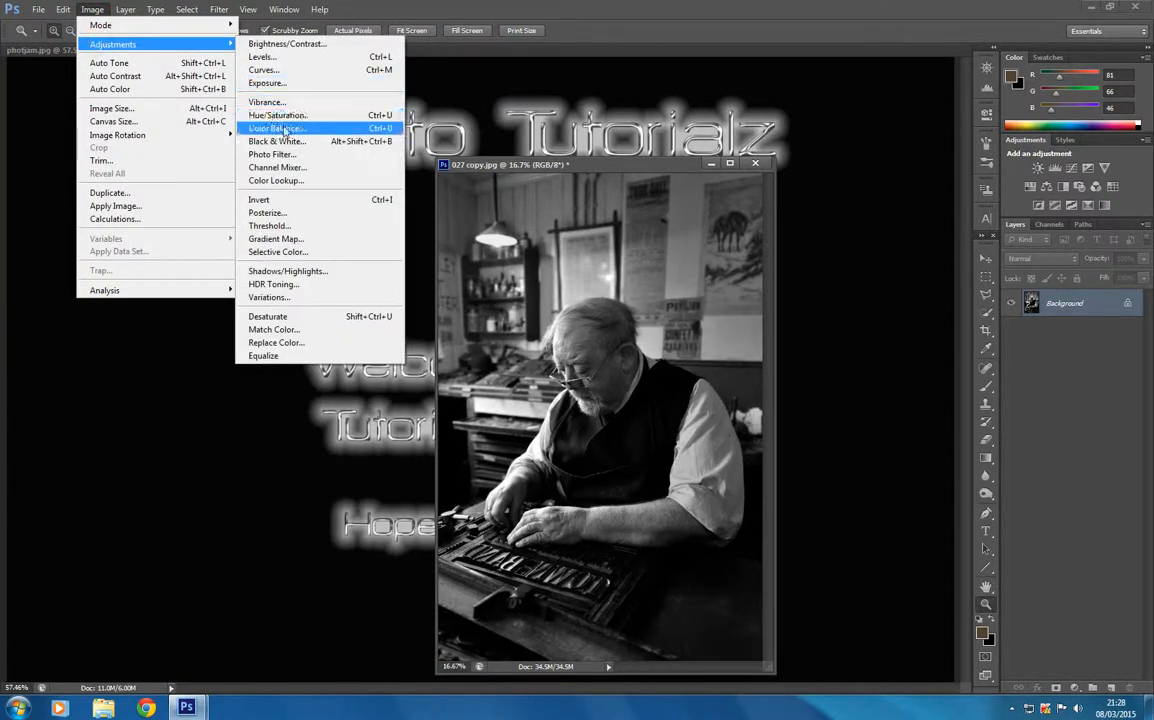
{"action": "left_click", "coordinate": [277, 128]}
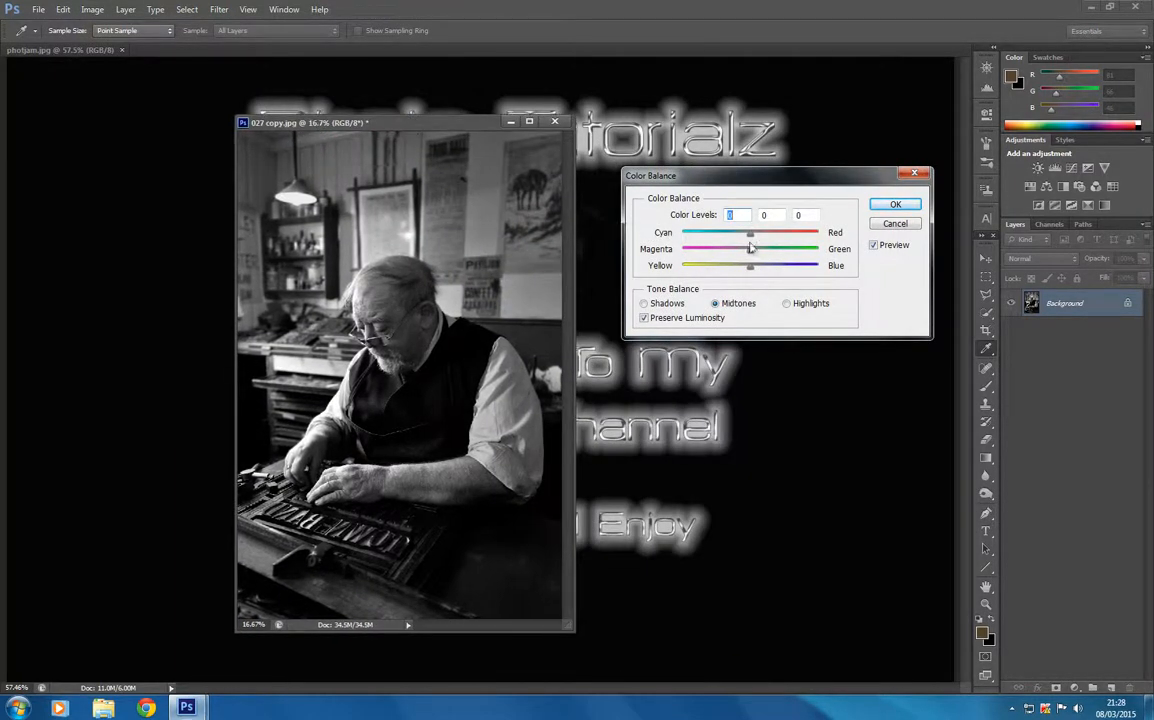
{"action": "left_click_drag", "start_coordinate": [750, 233], "coordinate": [755, 233]}
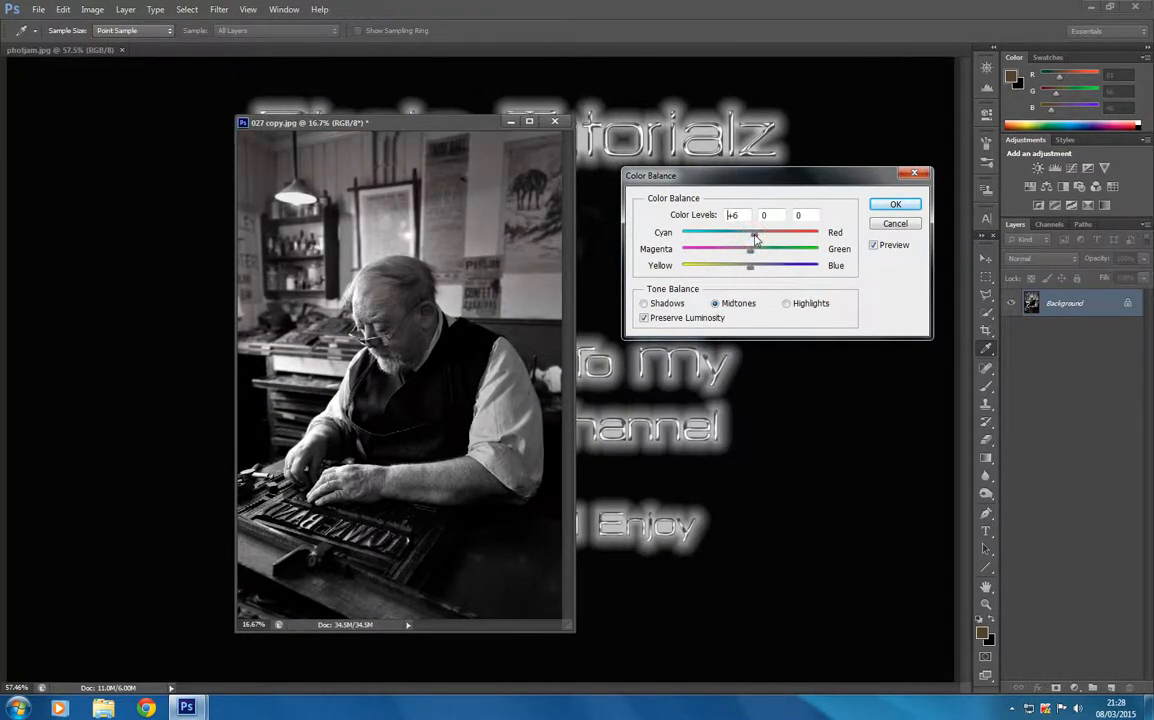
{"action": "left_click_drag", "start_coordinate": [753, 232], "coordinate": [757, 232]}
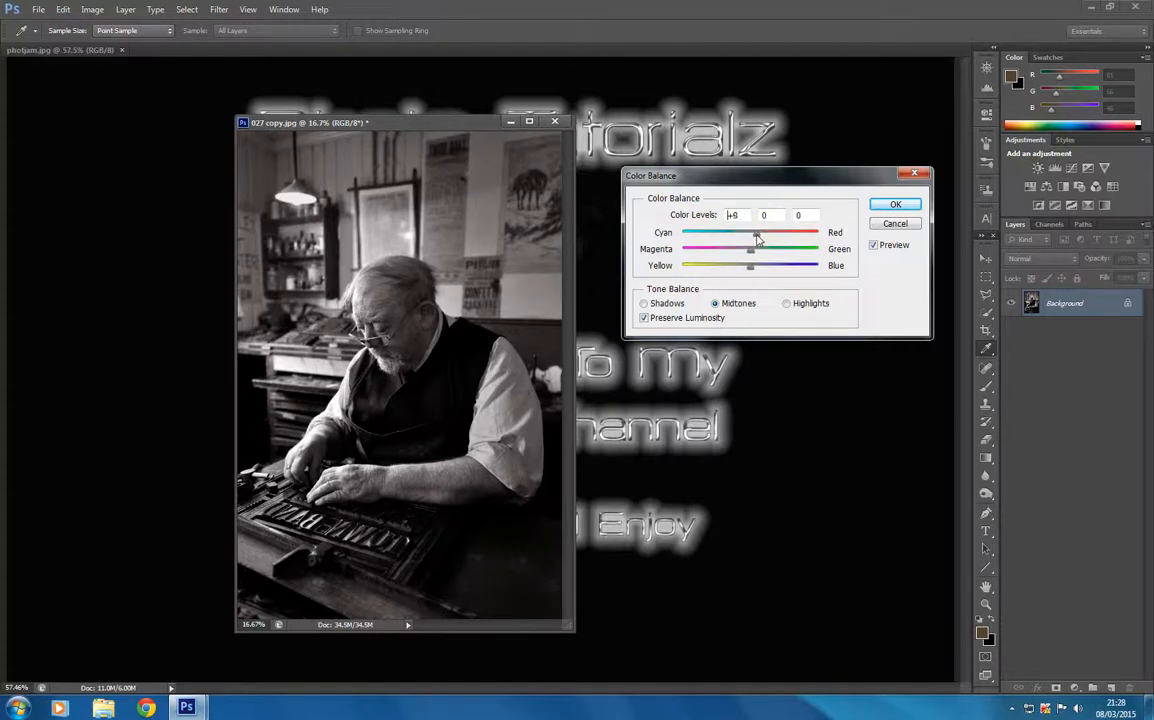
{"action": "left_click_drag", "start_coordinate": [752, 232], "coordinate": [756, 232]}
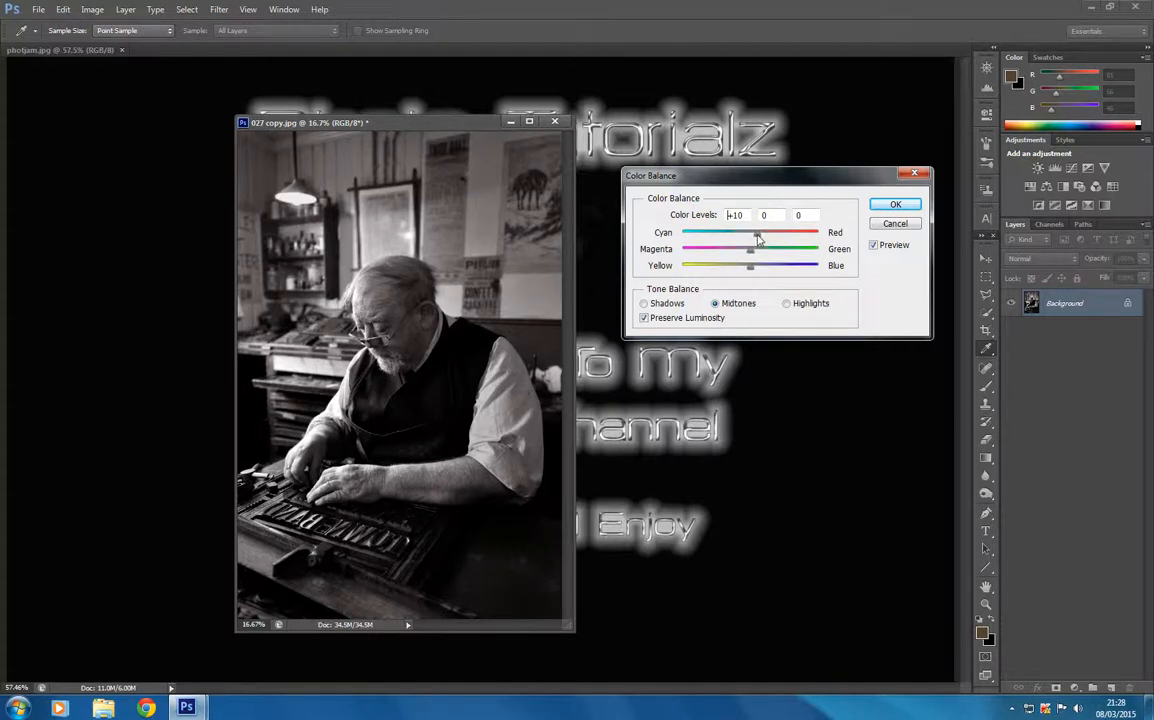
{"action": "left_click_drag", "start_coordinate": [753, 232], "coordinate": [757, 232]}
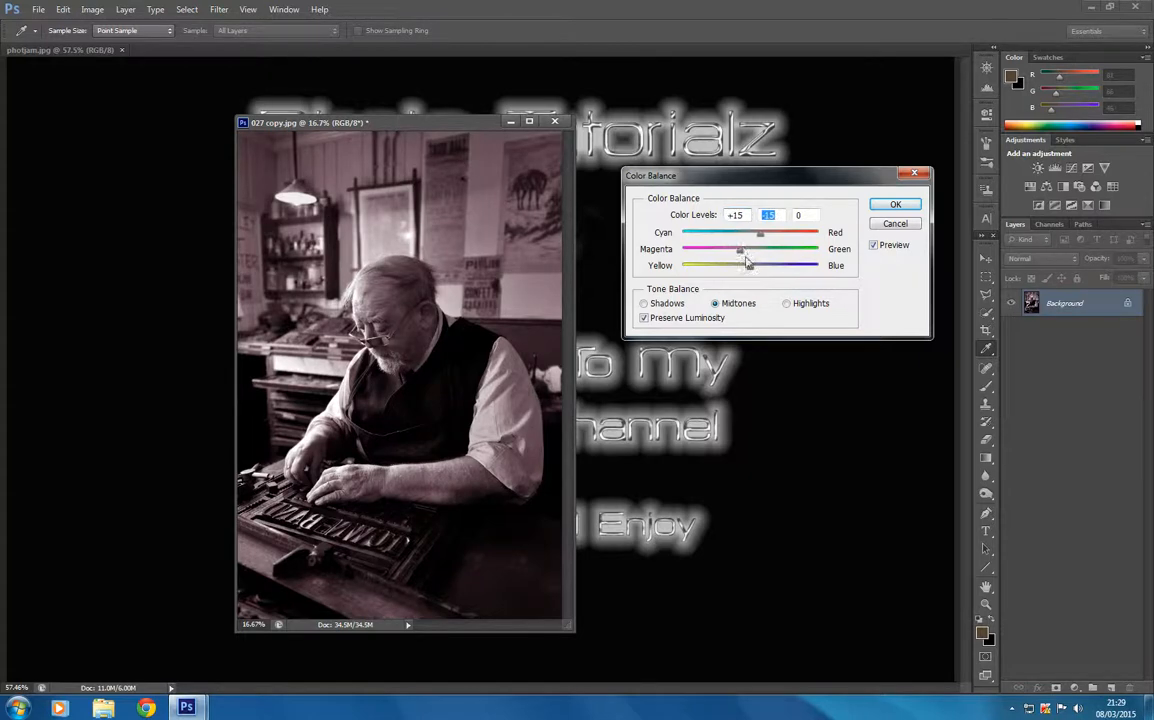
{"action": "left_click_drag", "start_coordinate": [748, 265], "coordinate": [740, 265]}
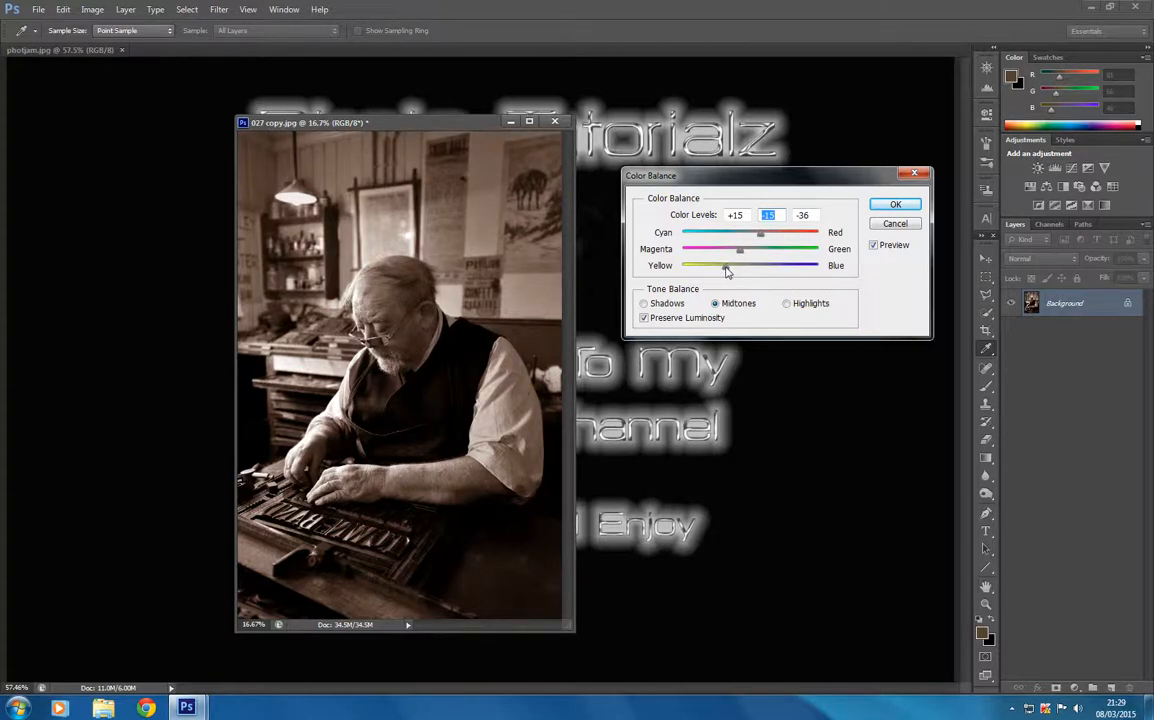
{"action": "left_click_drag", "start_coordinate": [725, 266], "coordinate": [723, 267]}
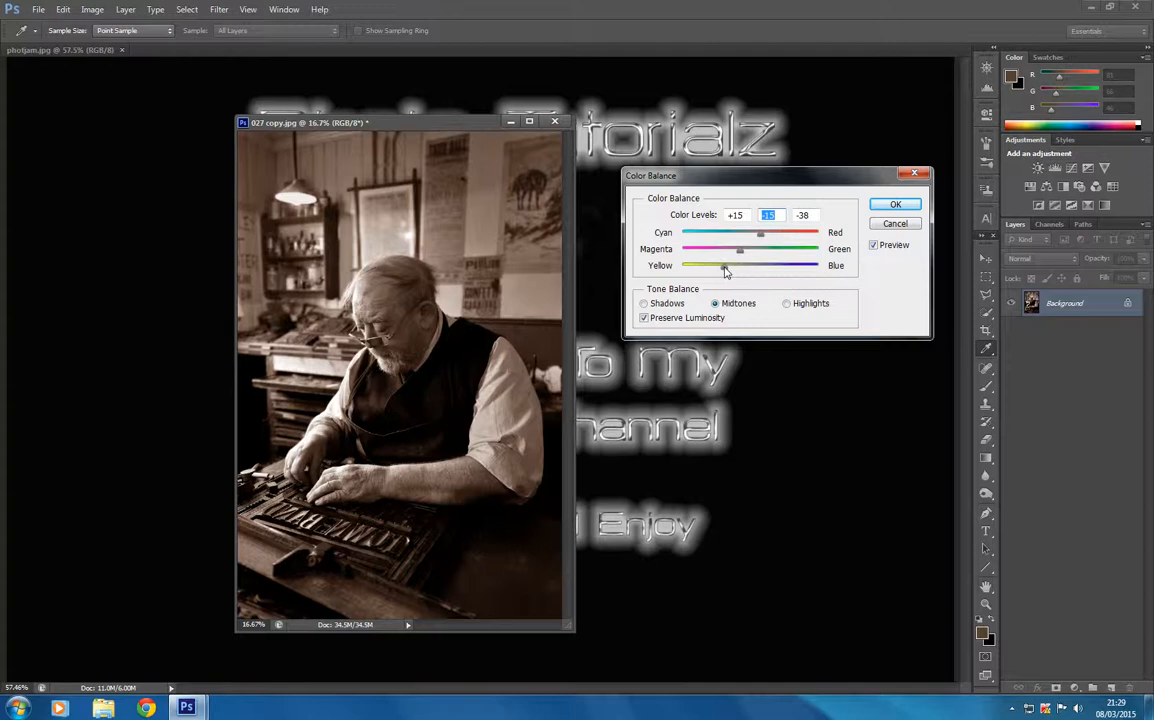
{"action": "left_click_drag", "start_coordinate": [725, 265], "coordinate": [720, 265]}
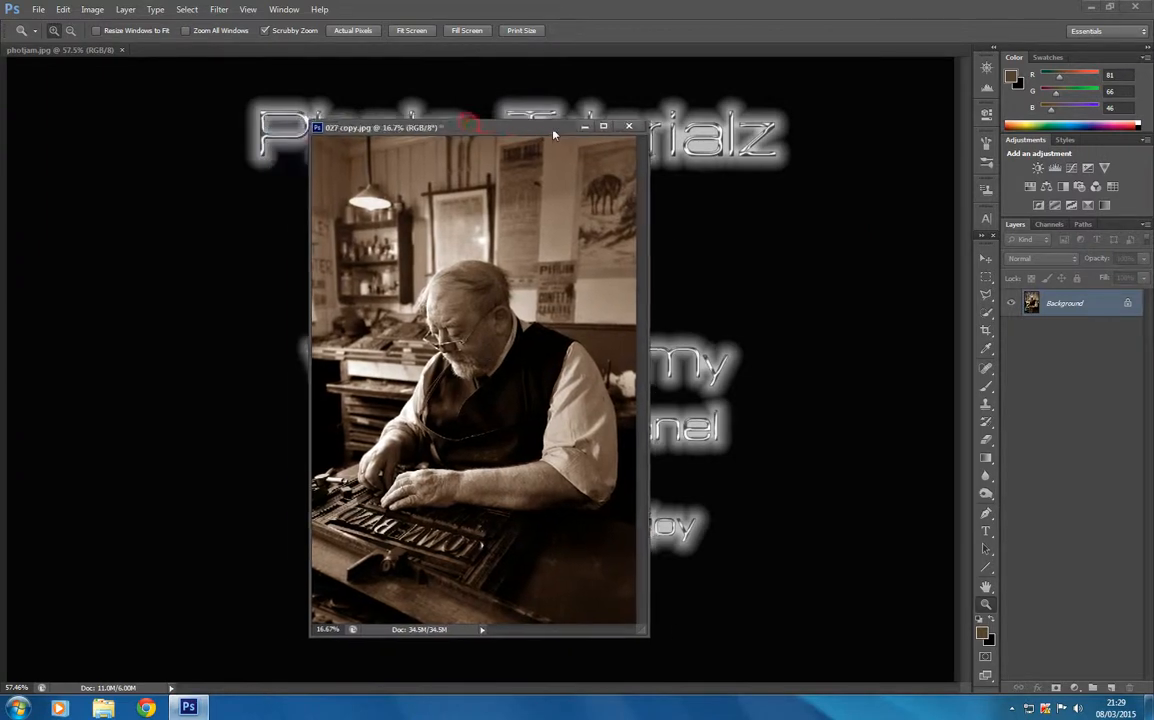
Draw a 250 px feathered rectangular marquee inset slightly from the photo edges
{"action": "left_click_drag", "start_coordinate": [478, 127], "coordinate": [540, 125]}
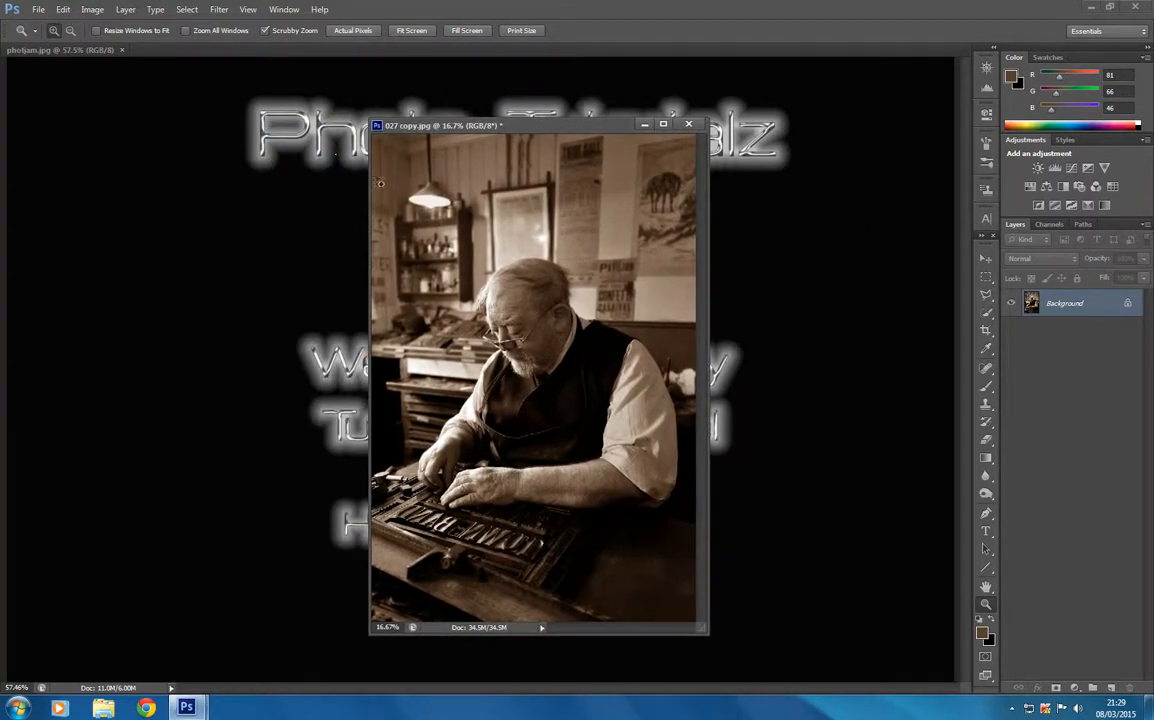
{"action": "mouse_move", "coordinate": [450, 136]}
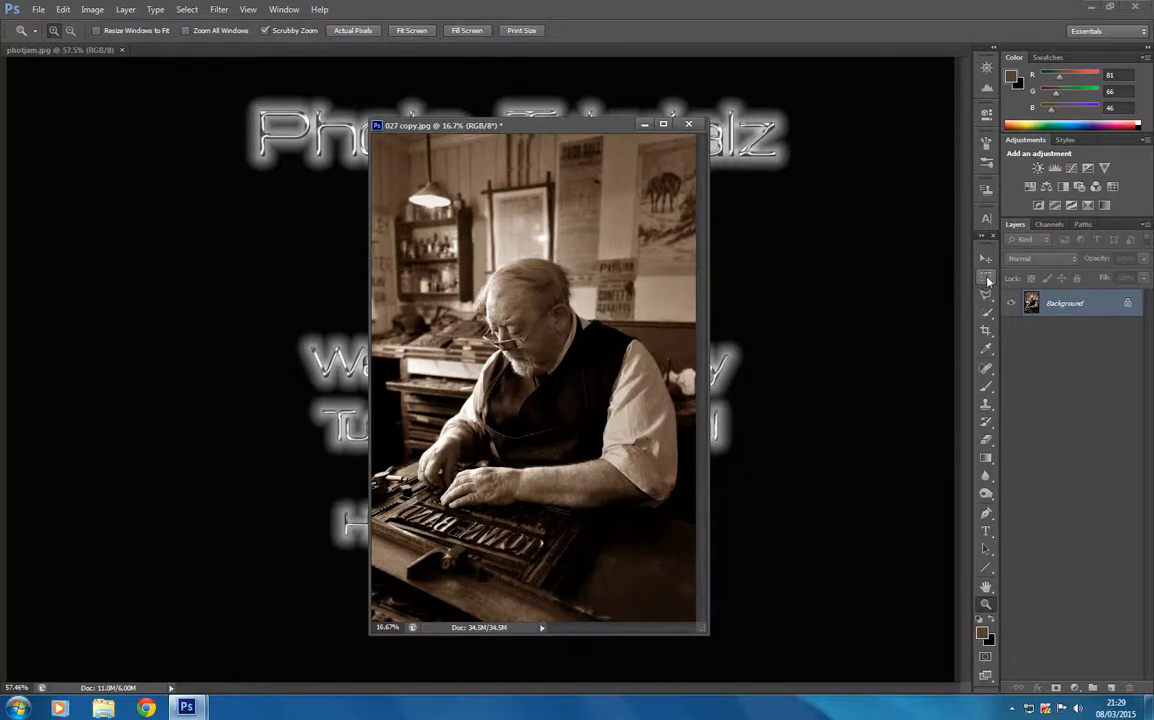
{"action": "left_click", "coordinate": [986, 277]}
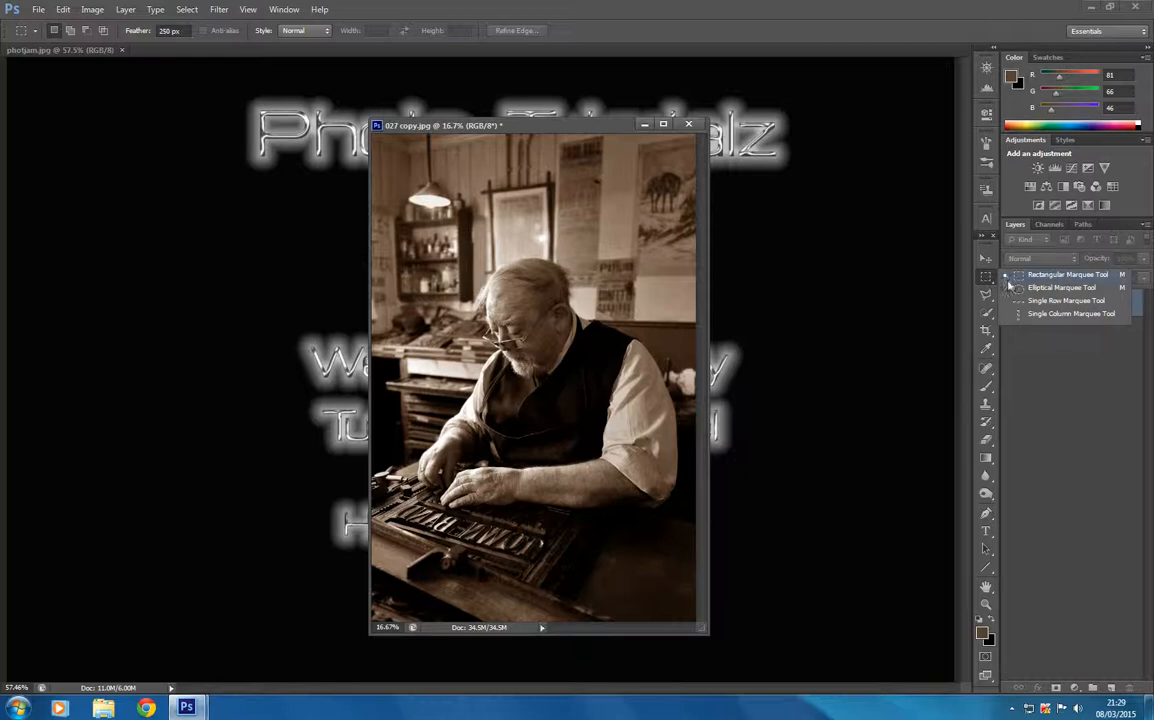
{"action": "mouse_move", "coordinate": [1061, 288]}
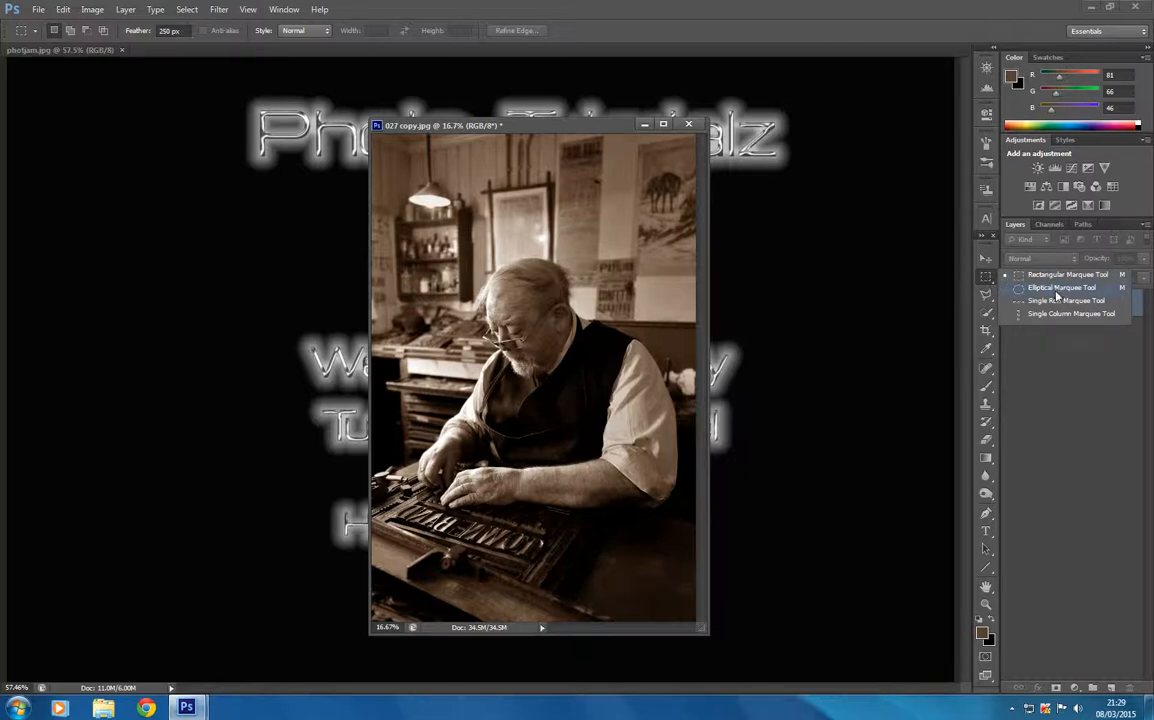
{"action": "mouse_move", "coordinate": [1068, 274]}
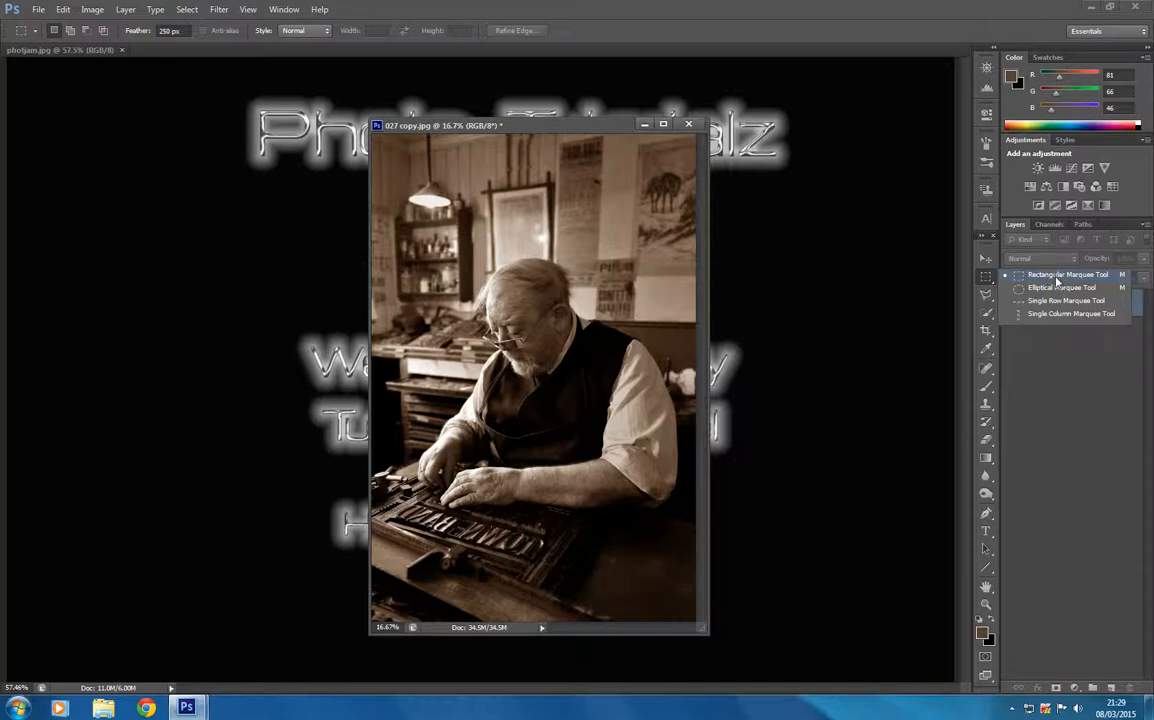
{"action": "mouse_move", "coordinate": [1063, 288]}
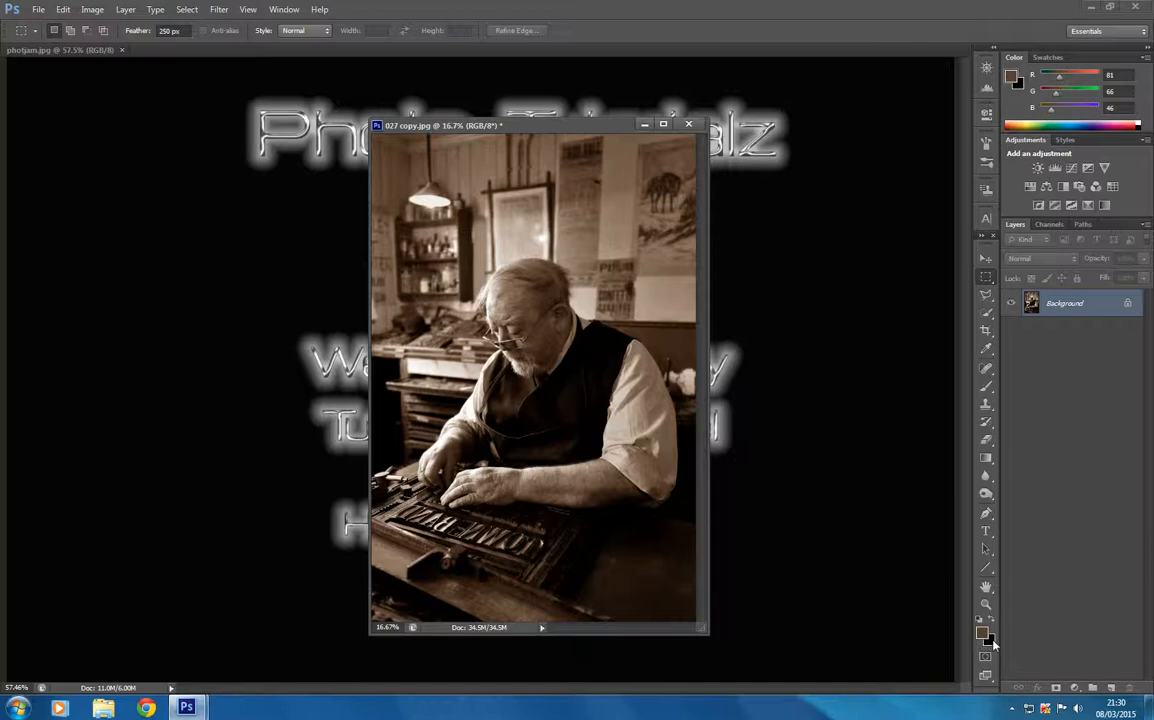
{"action": "mouse_move", "coordinate": [988, 638]}
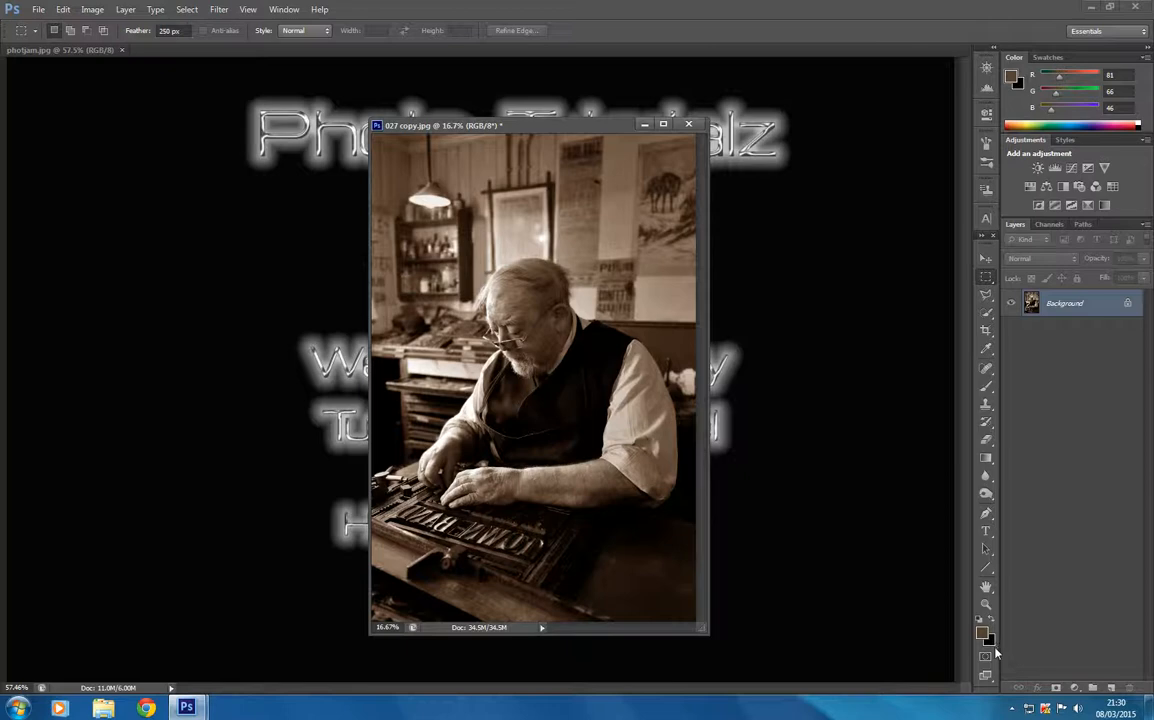
{"action": "mouse_move", "coordinate": [998, 647]}
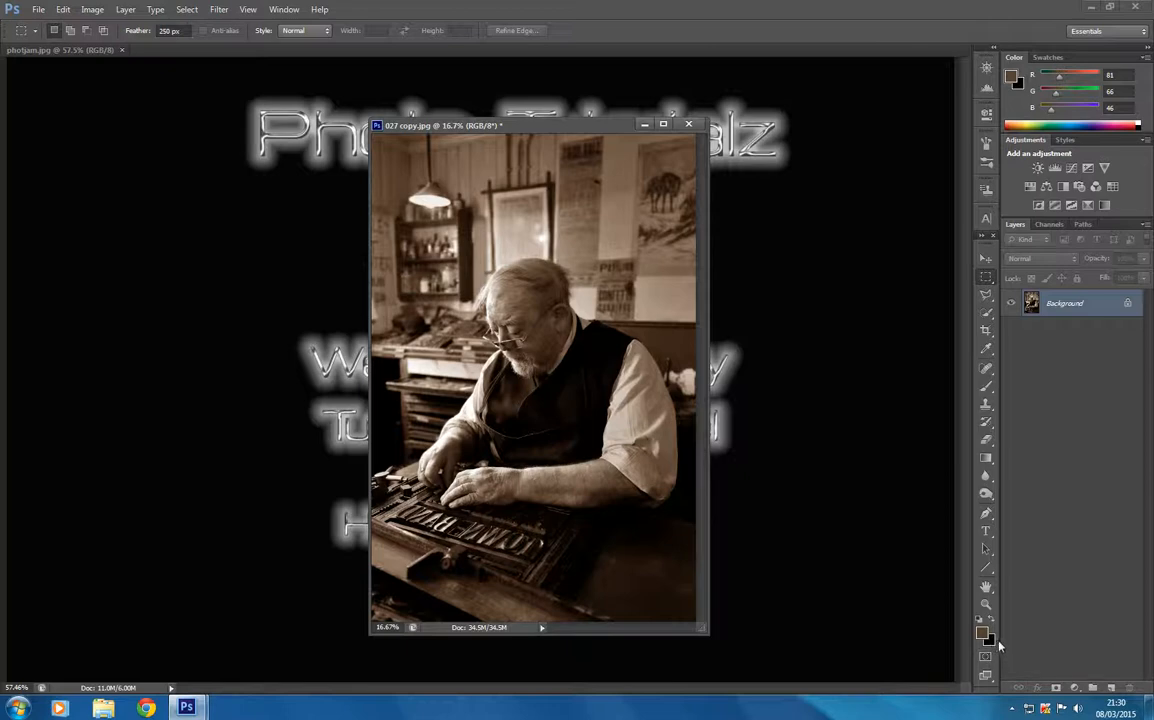
{"action": "mouse_move", "coordinate": [992, 645]}
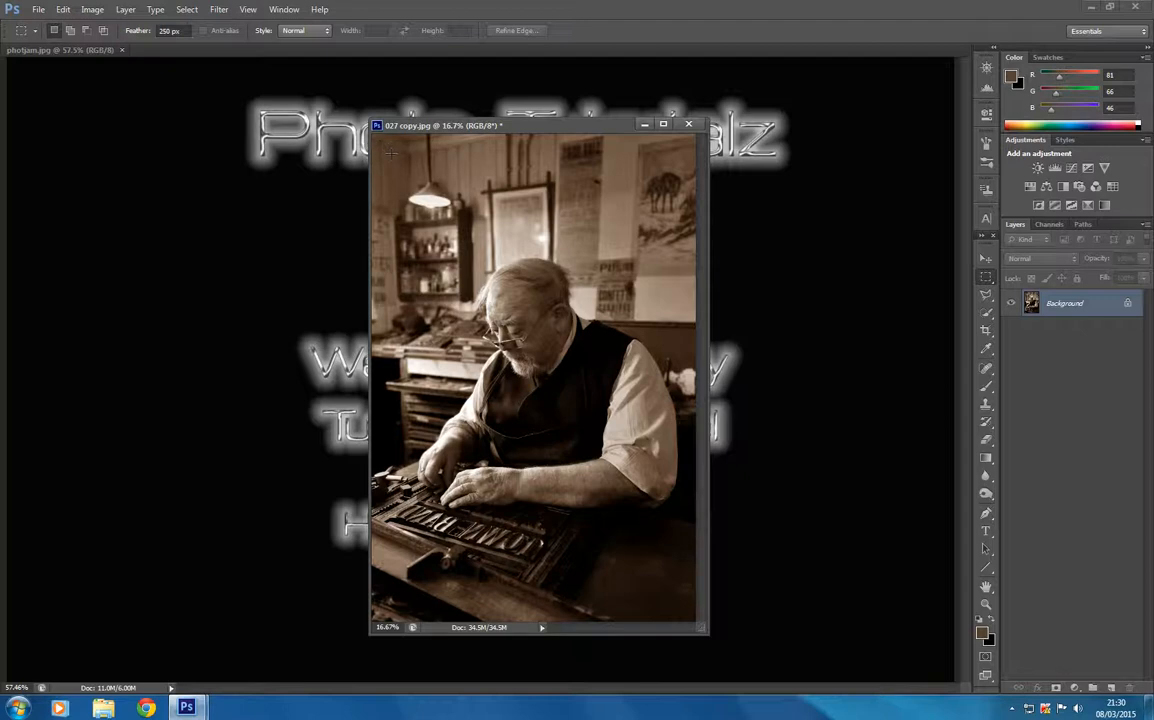
{"action": "left_click_drag", "start_coordinate": [393, 155], "coordinate": [570, 425]}
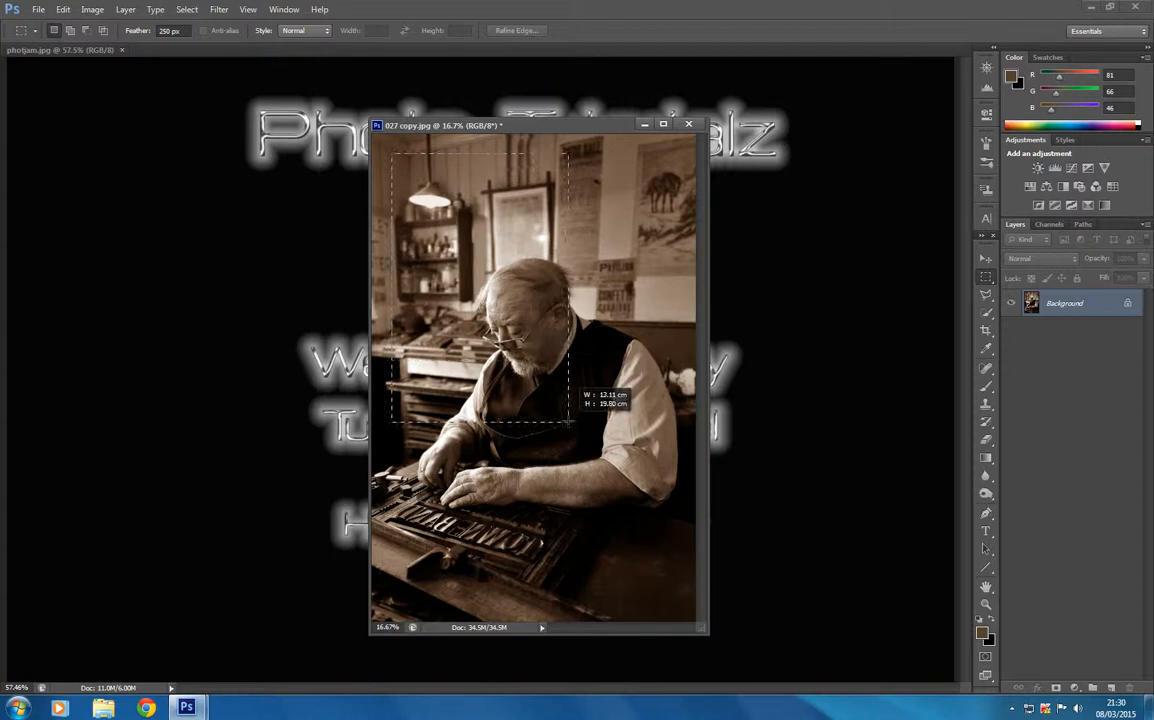
{"action": "left_click_drag", "start_coordinate": [568, 420], "coordinate": [630, 515]}
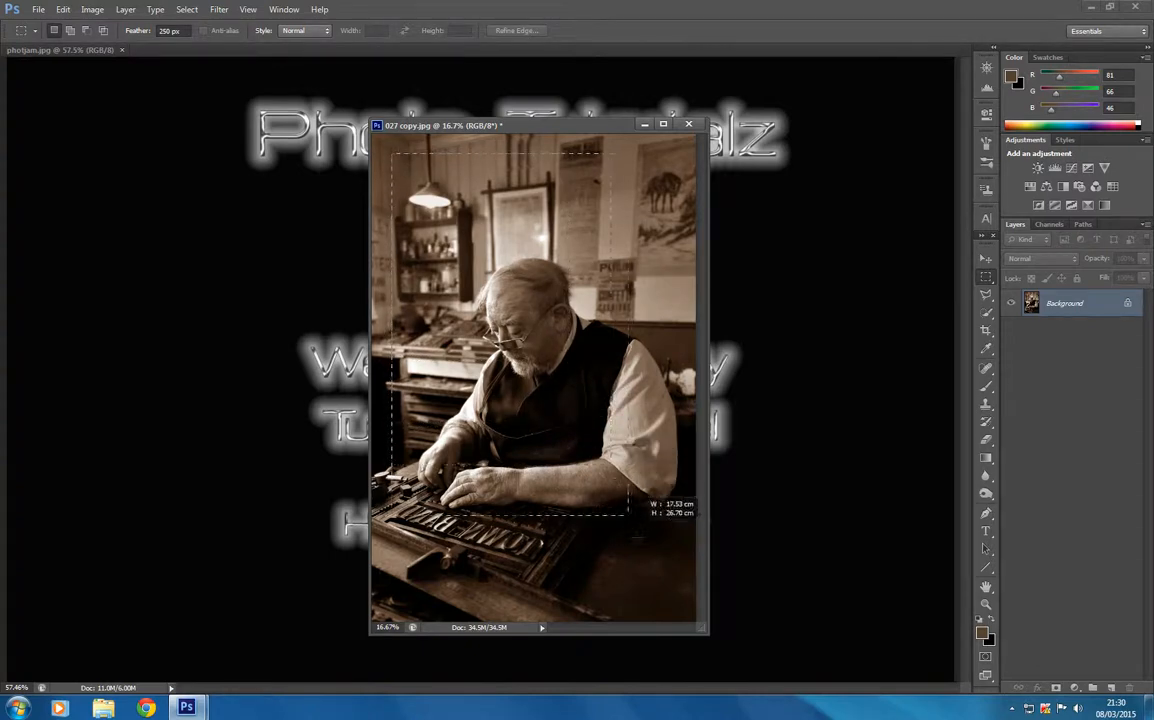
{"action": "left_click_drag", "start_coordinate": [630, 519], "coordinate": [658, 590]}
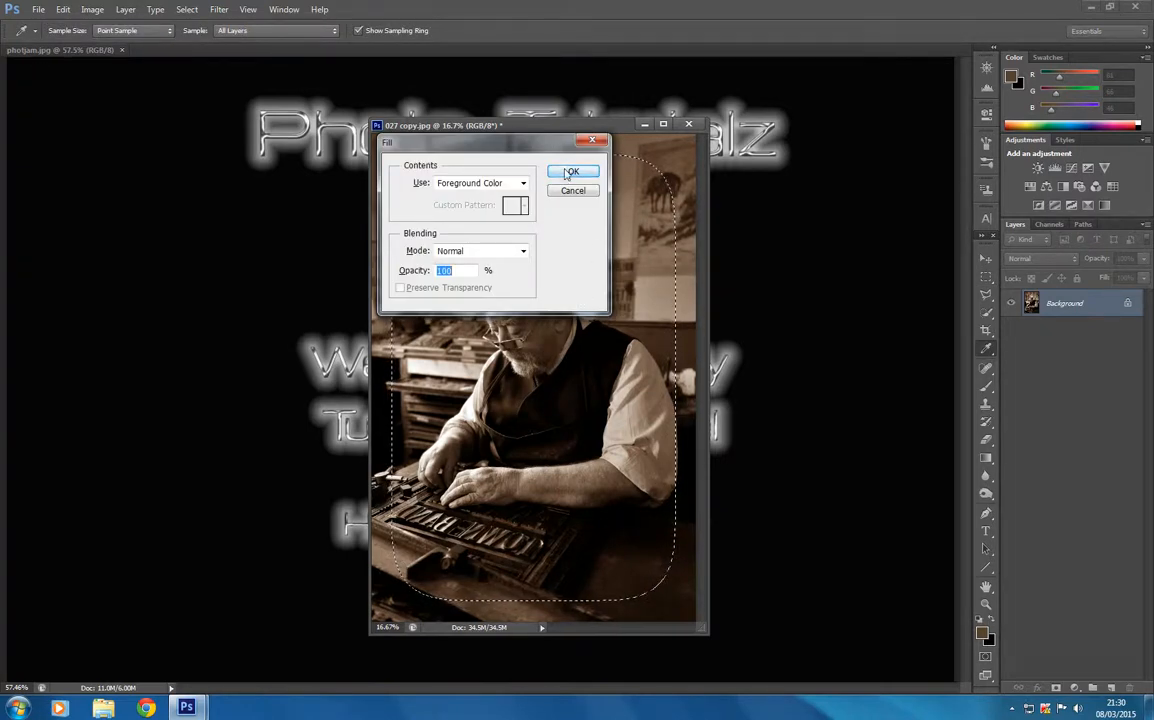
Fill the inner selection with the brown foreground colour, then undo the fill
{"action": "left_click", "coordinate": [572, 171]}
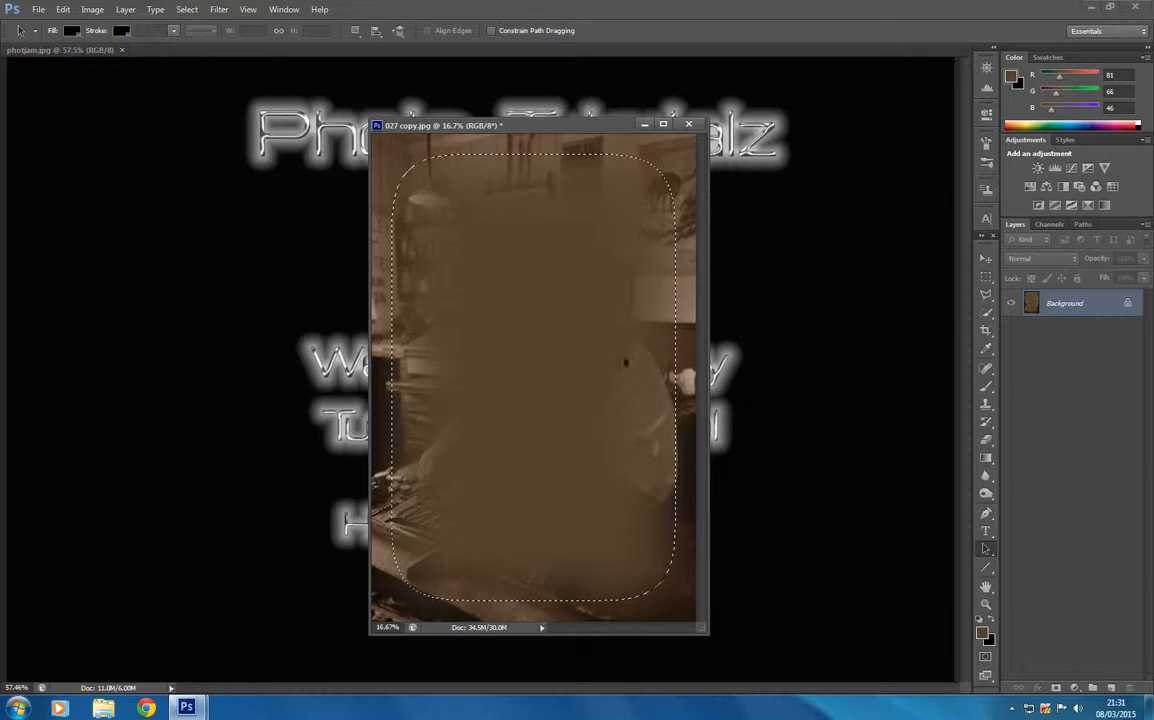
{"action": "mouse_move", "coordinate": [622, 208]}
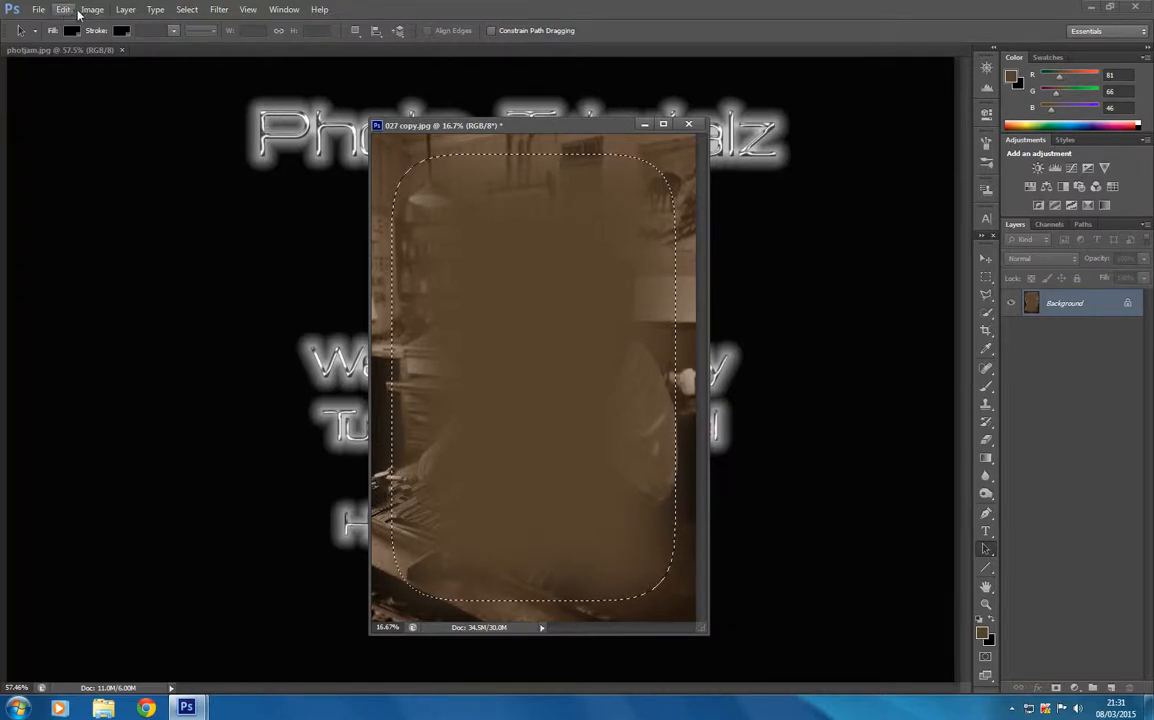
{"action": "left_click", "coordinate": [63, 9]}
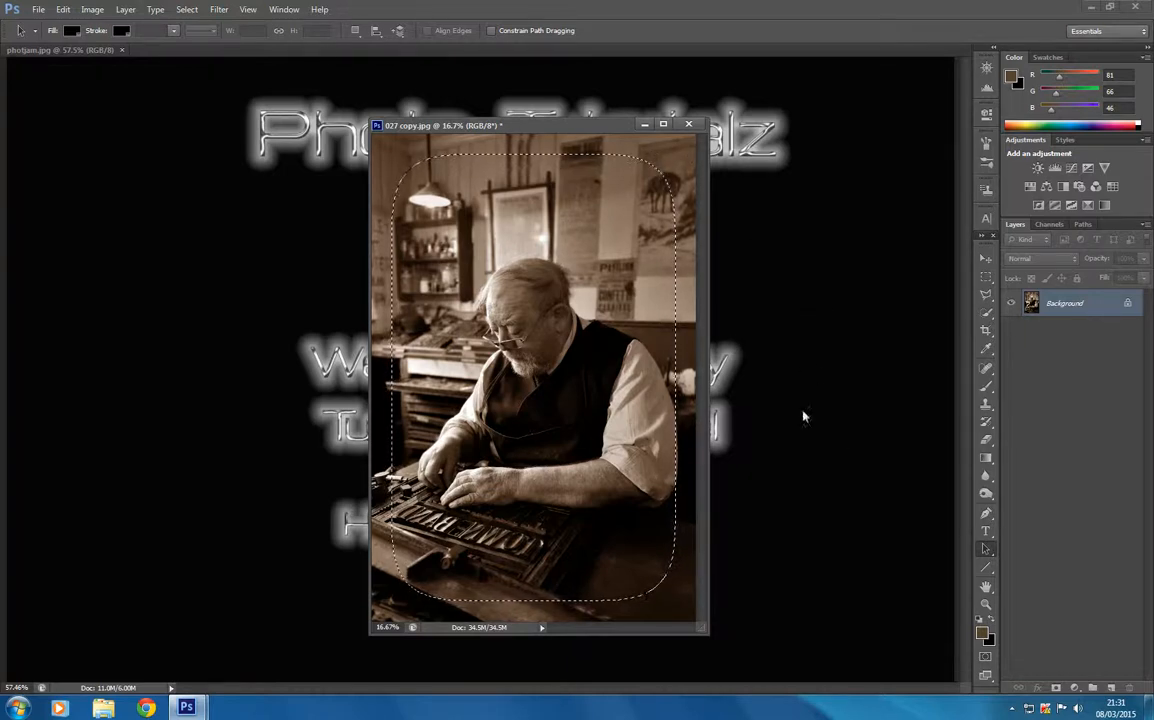
Invert the selection and fill the outer border with the brown foreground colour
{"action": "left_click", "coordinate": [186, 9]}
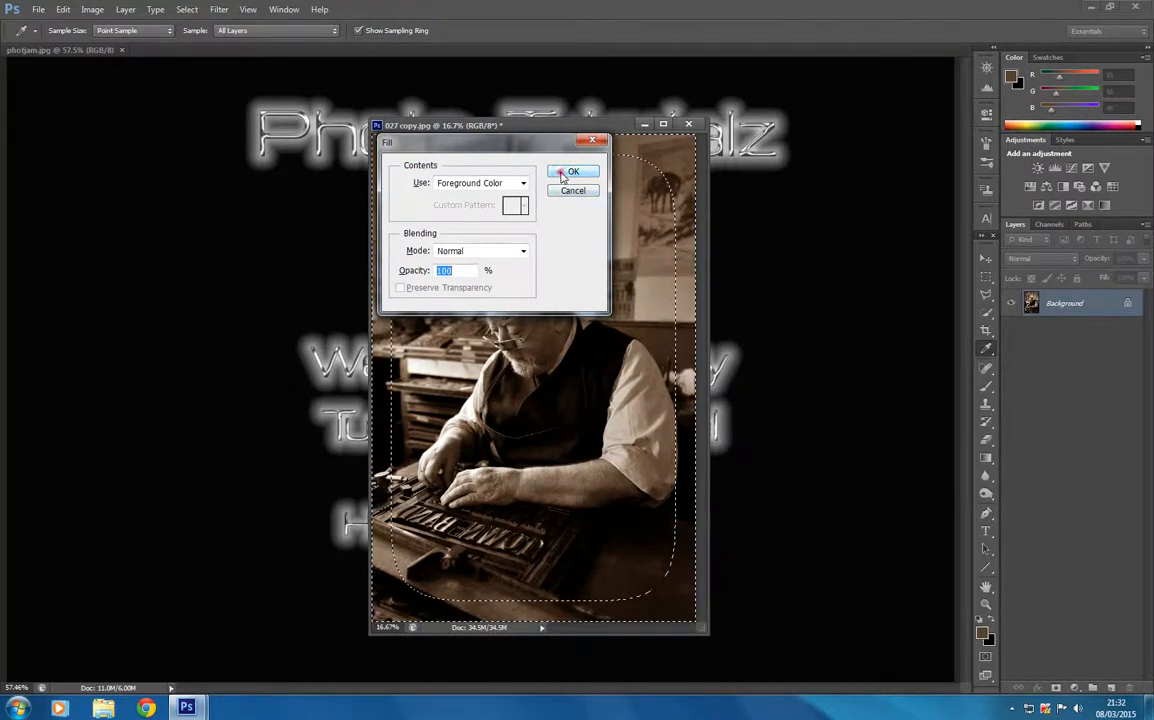
{"action": "left_click", "coordinate": [573, 171]}
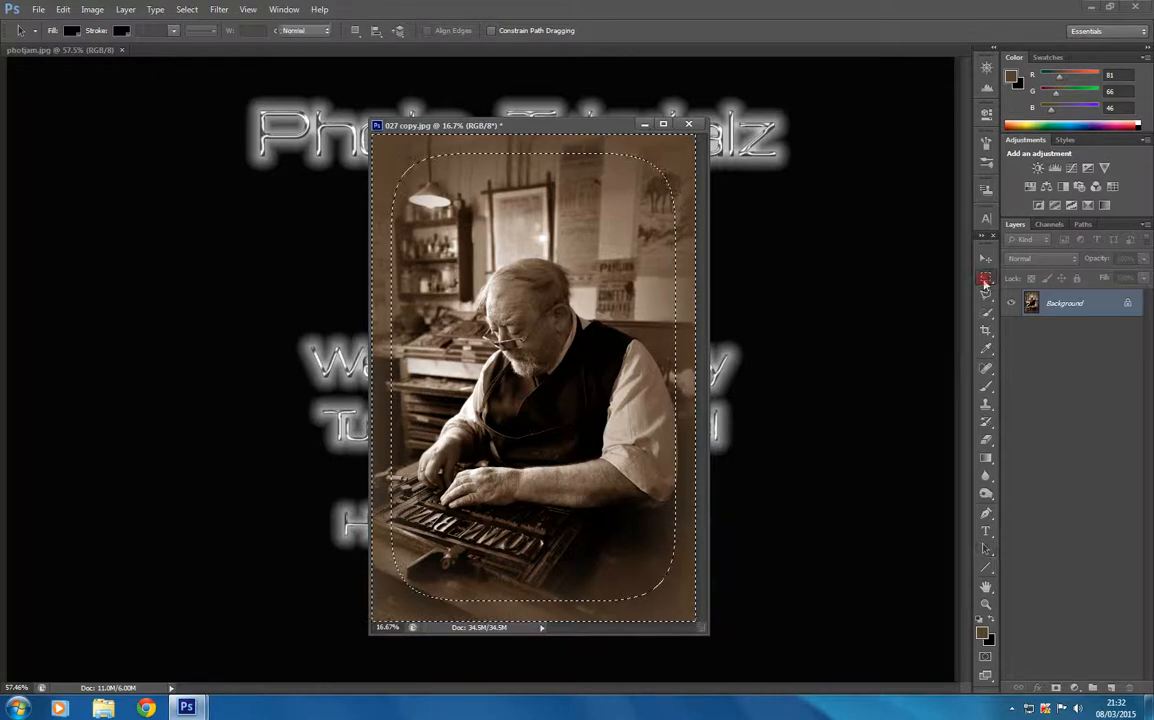
{"action": "left_click", "coordinate": [985, 280]}
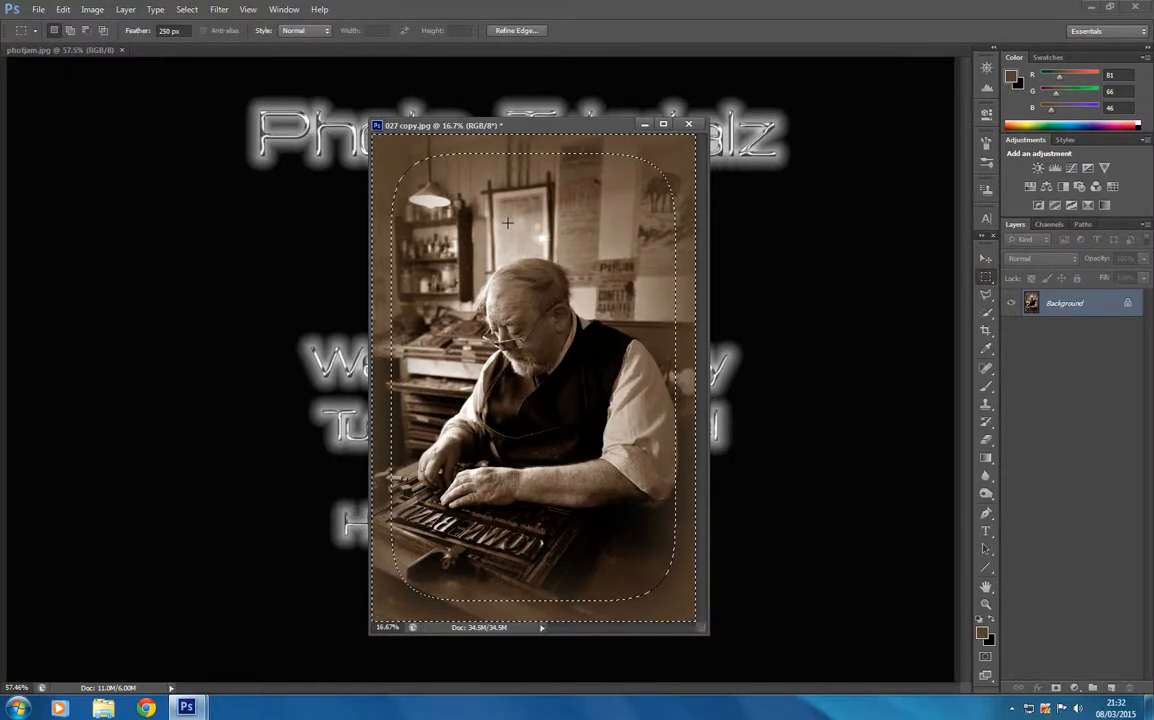
Choose Deselect from the photo's right-click menu to drop the border selection
{"action": "right_click", "coordinate": [507, 223]}
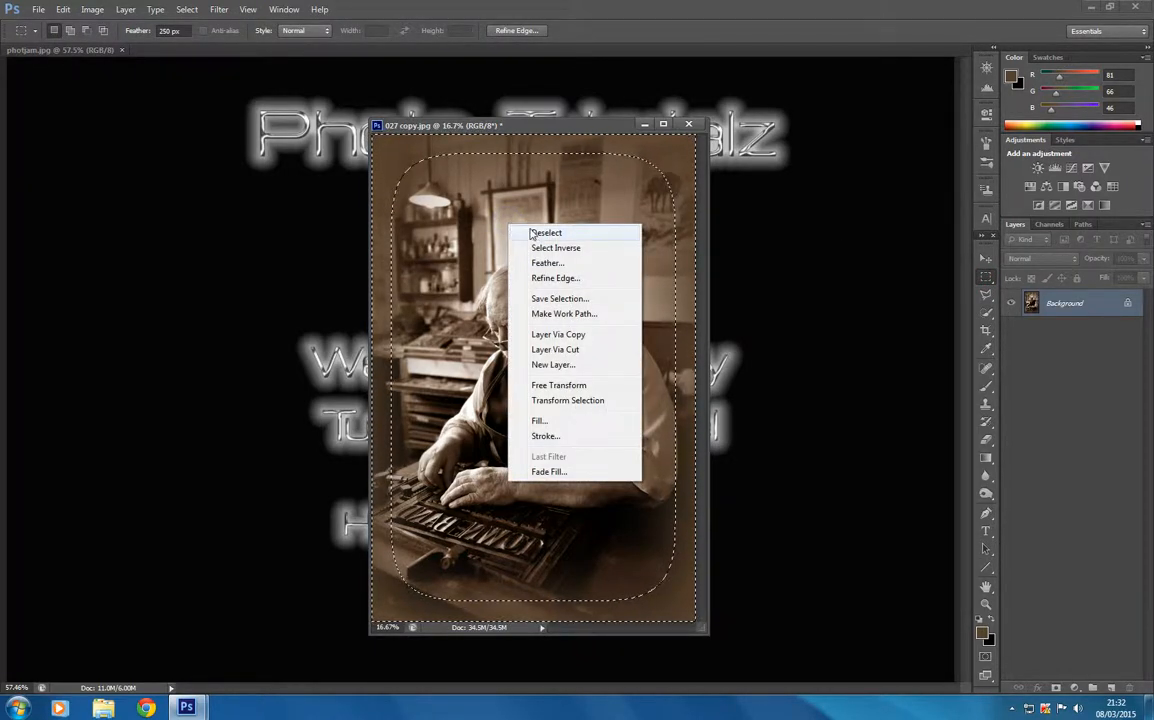
{"action": "left_click", "coordinate": [546, 232]}
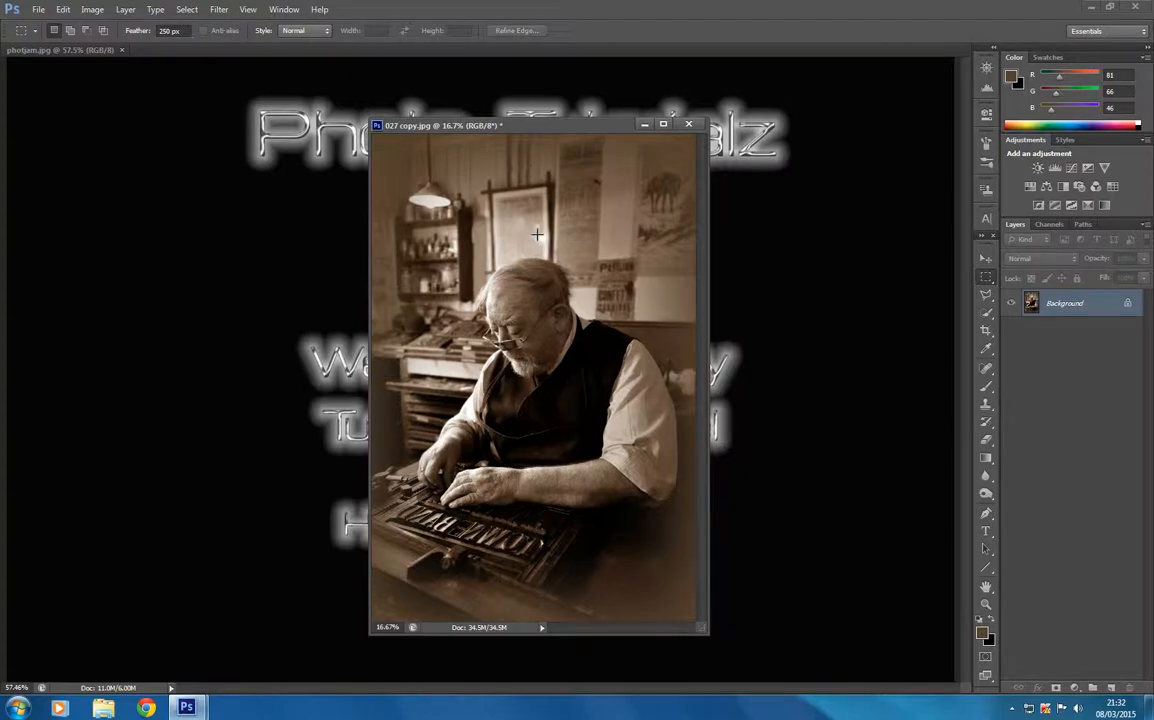
{"action": "mouse_move", "coordinate": [510, 208]}
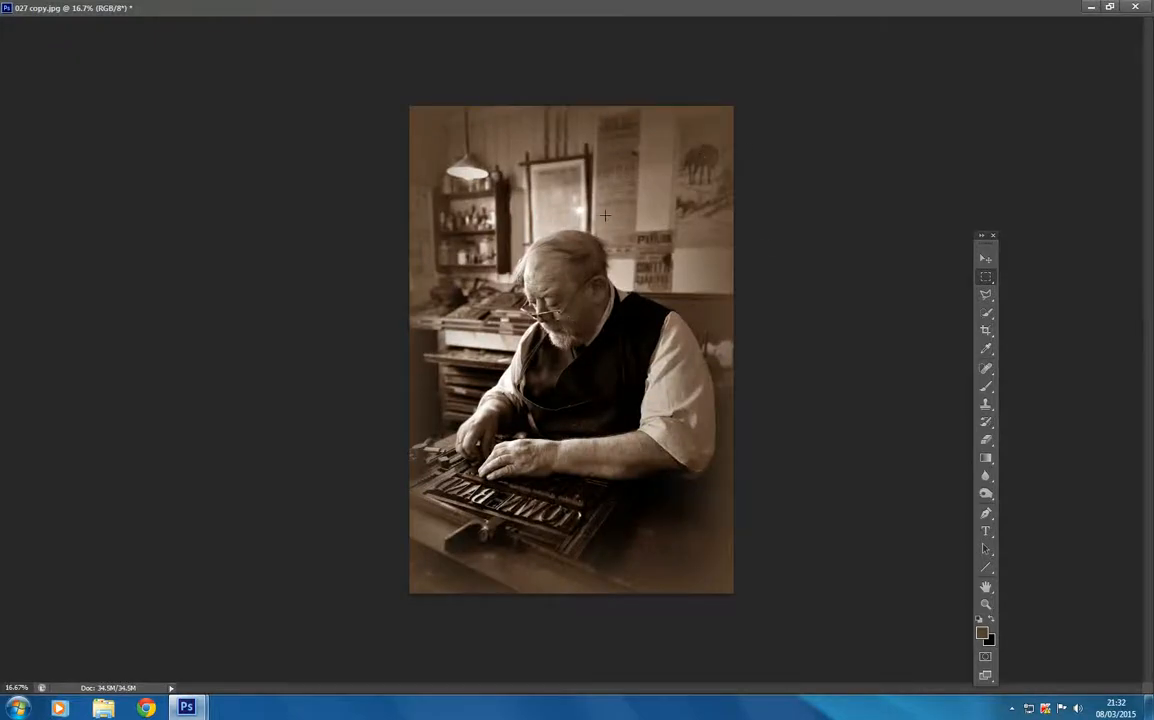
{"action": "mouse_move", "coordinate": [997, 619]}
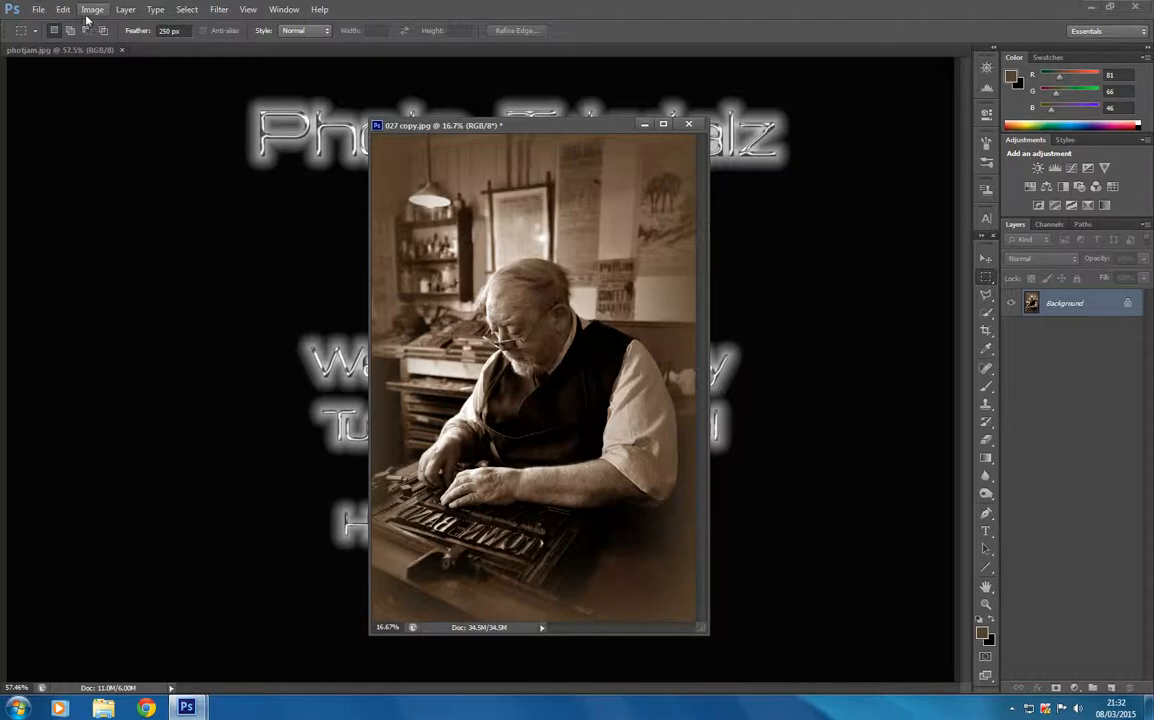
Lower Hue/Saturation saturation slightly below zero after testing fully grey and mild settings
{"action": "left_click", "coordinate": [91, 9]}
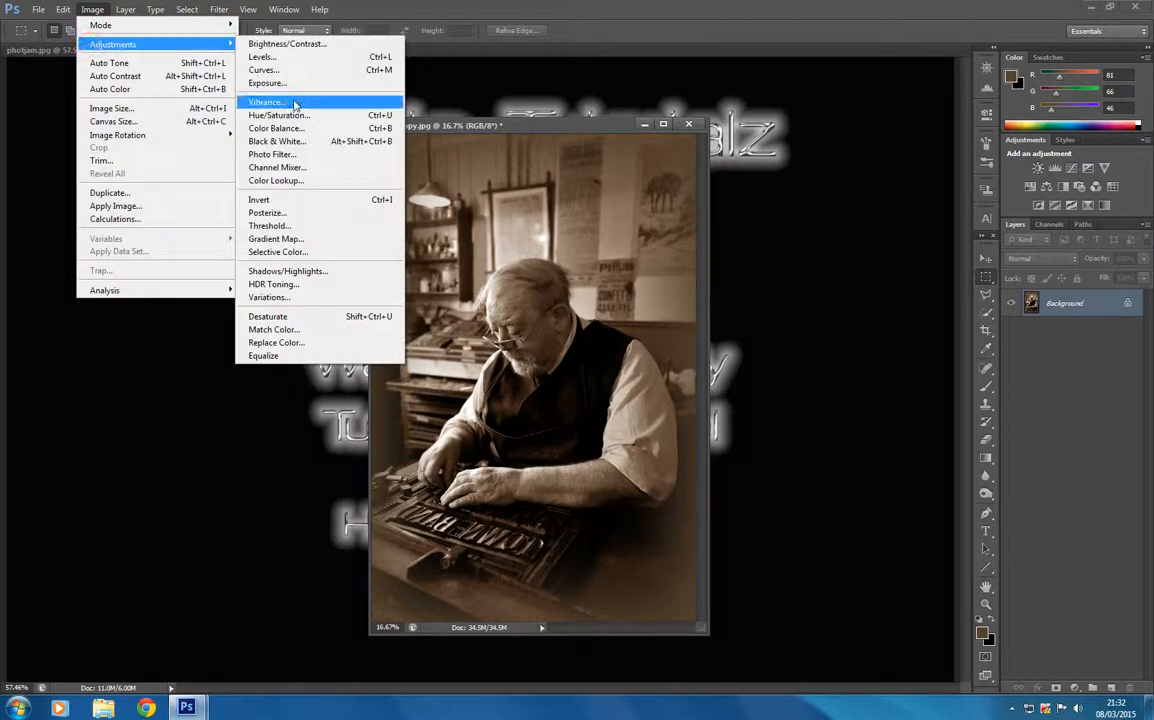
{"action": "mouse_move", "coordinate": [278, 115]}
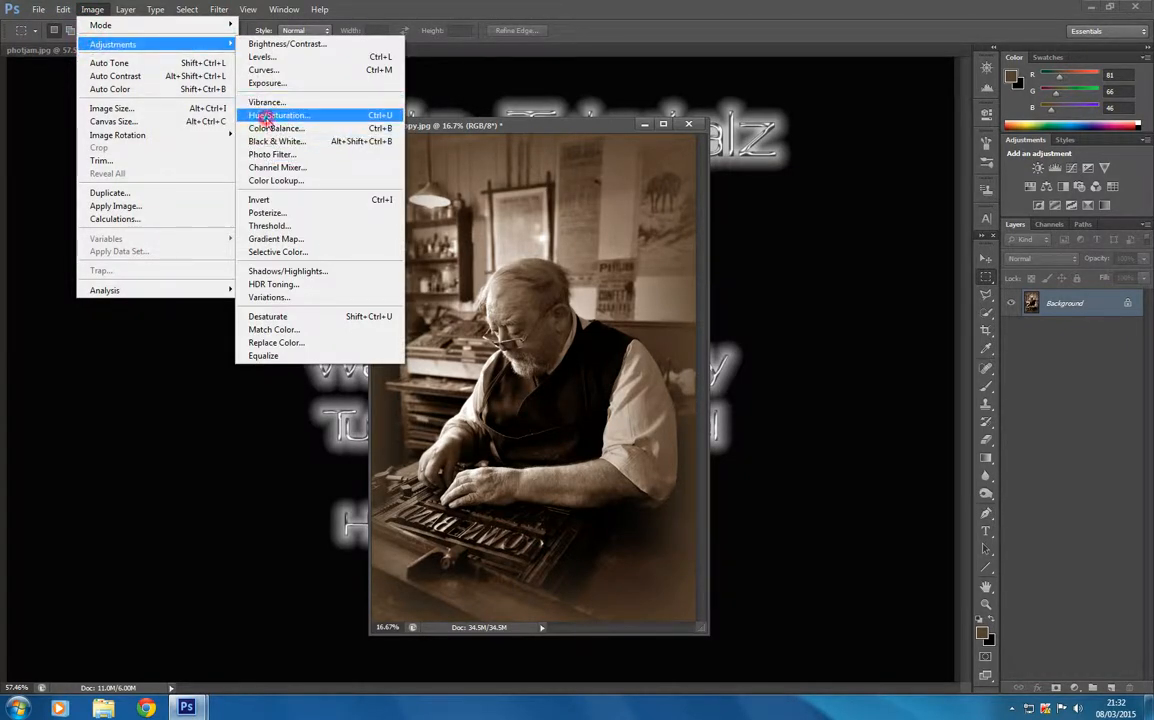
{"action": "left_click", "coordinate": [280, 114]}
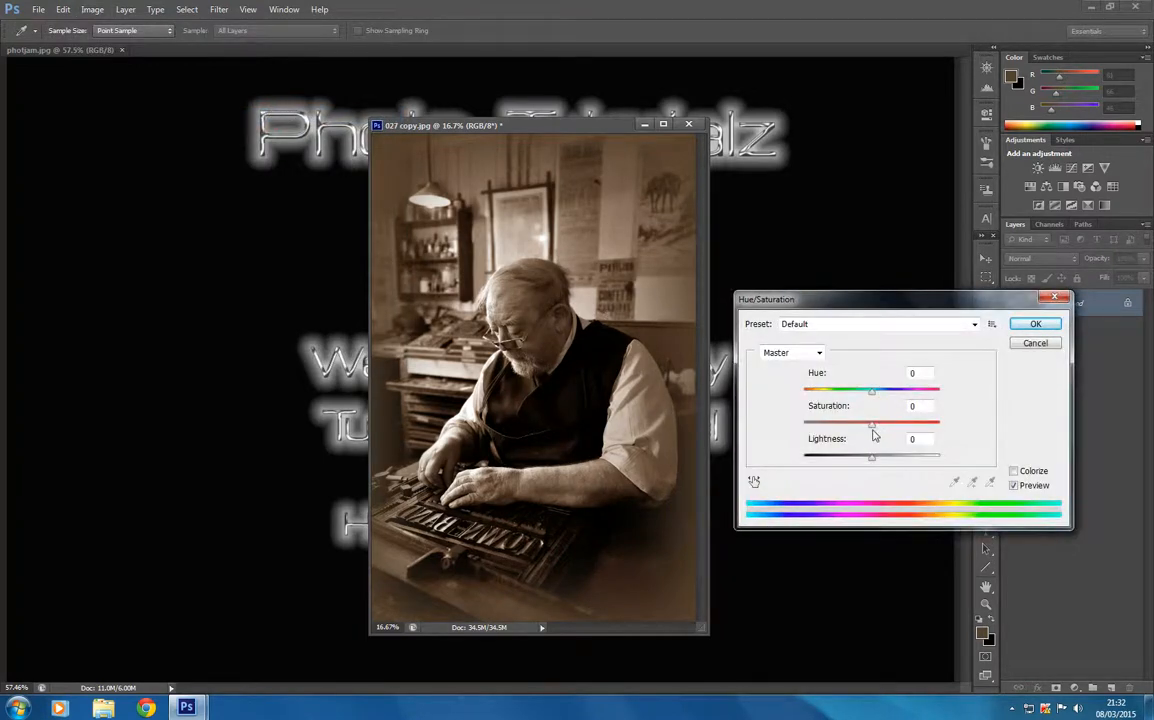
{"action": "left_click_drag", "start_coordinate": [872, 418], "coordinate": [835, 418]}
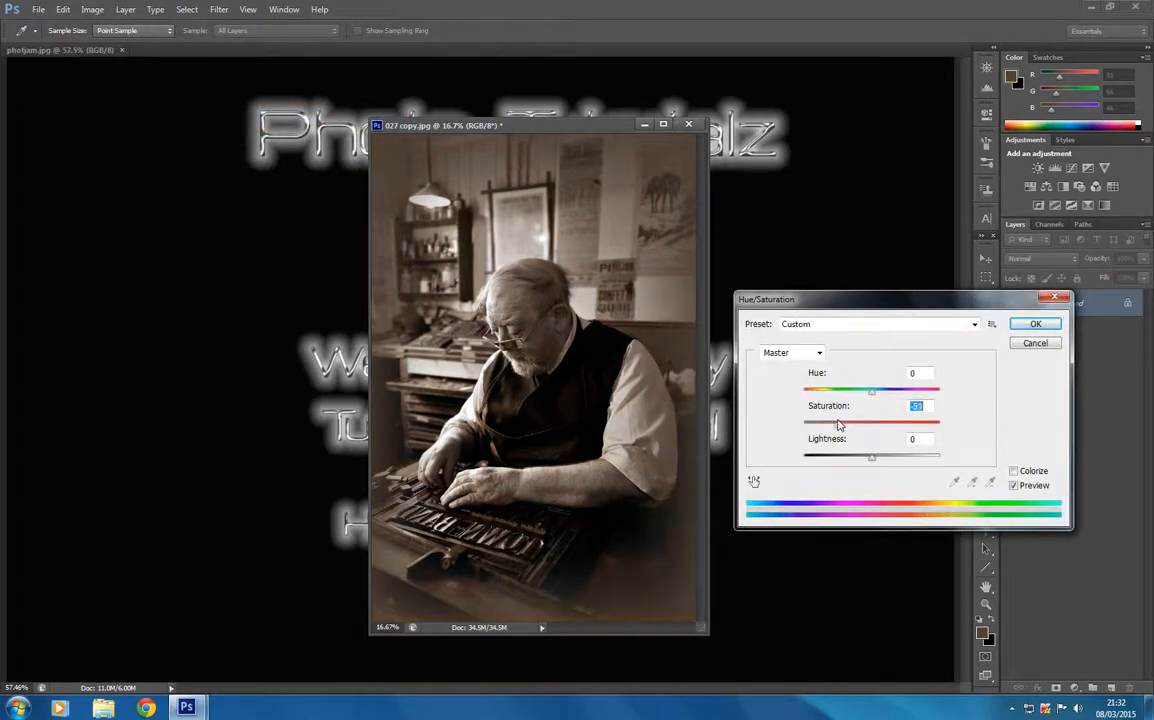
{"action": "left_click_drag", "start_coordinate": [872, 420], "coordinate": [805, 420]}
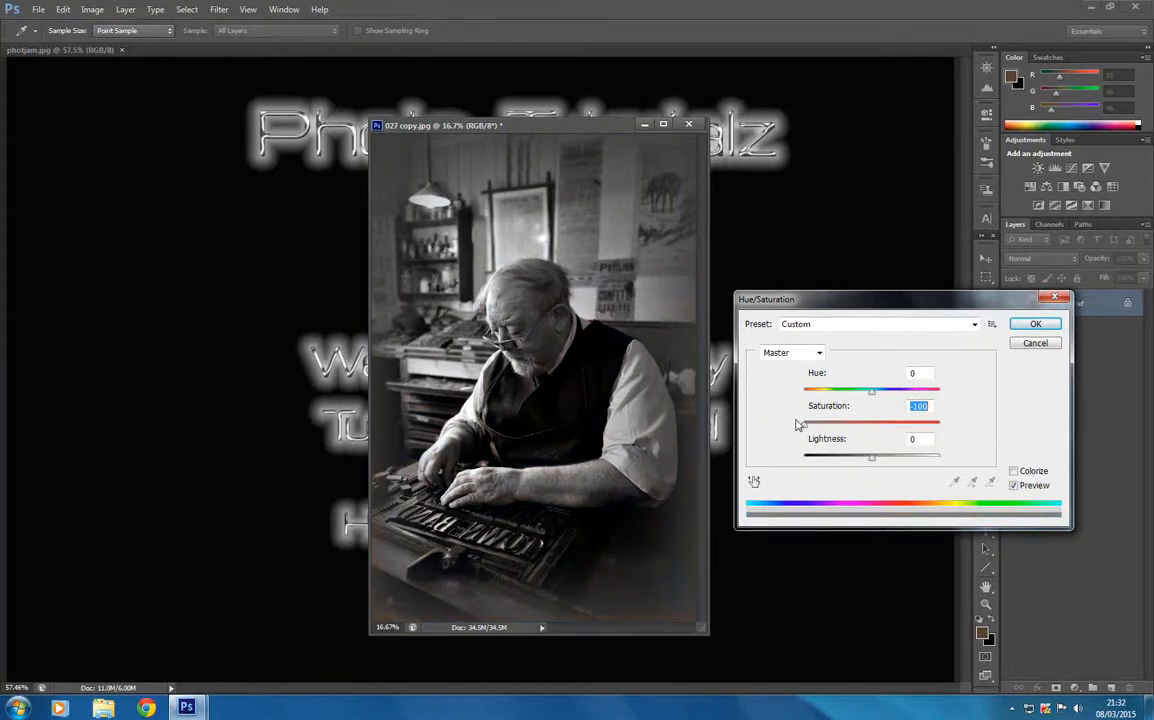
{"action": "left_click_drag", "start_coordinate": [800, 422], "coordinate": [830, 422]}
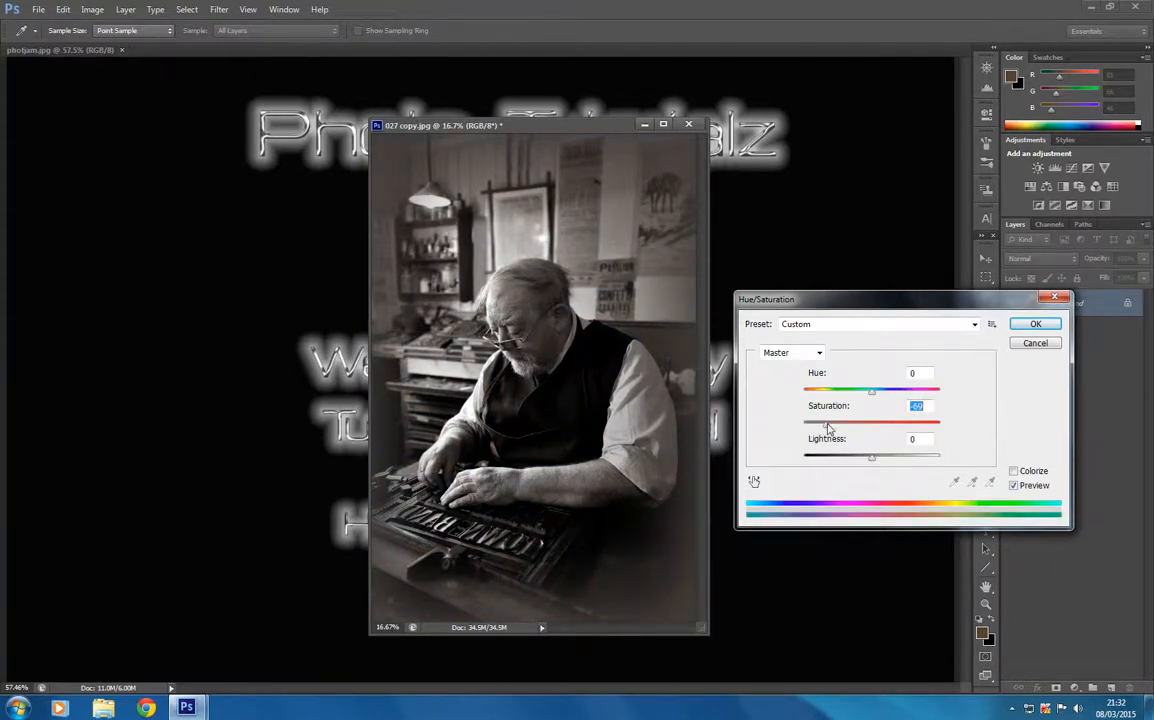
{"action": "left_click_drag", "start_coordinate": [830, 391], "coordinate": [846, 391]}
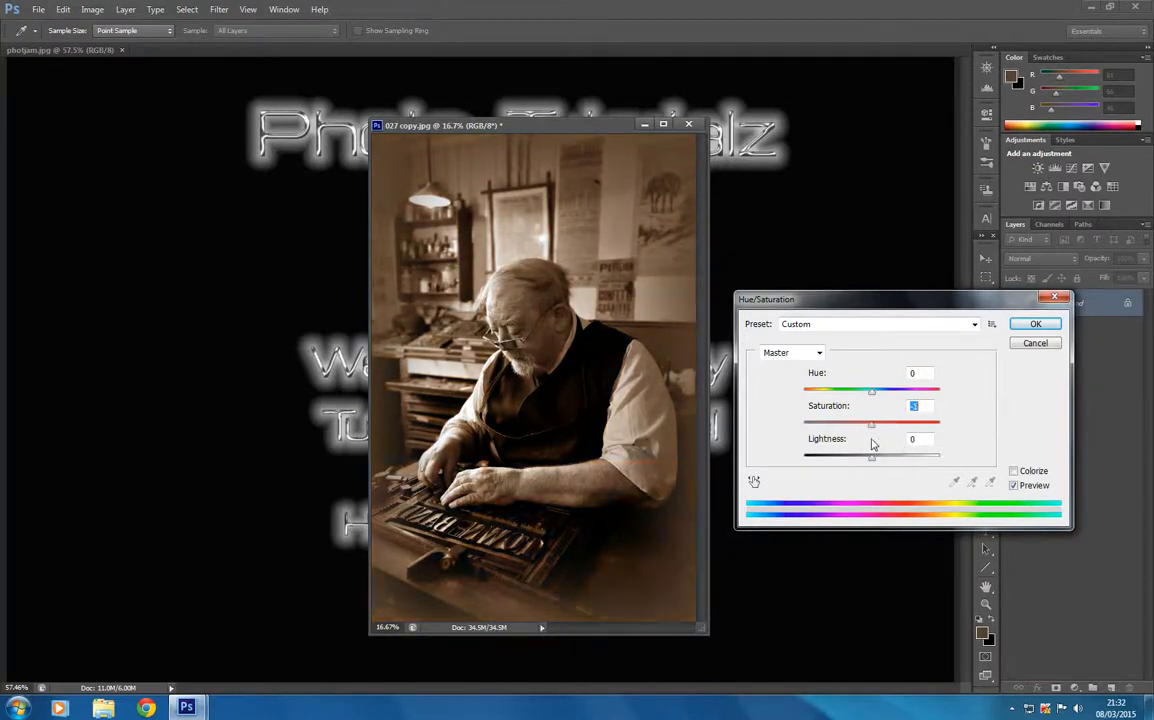
{"action": "left_click_drag", "start_coordinate": [871, 424], "coordinate": [864, 424]}
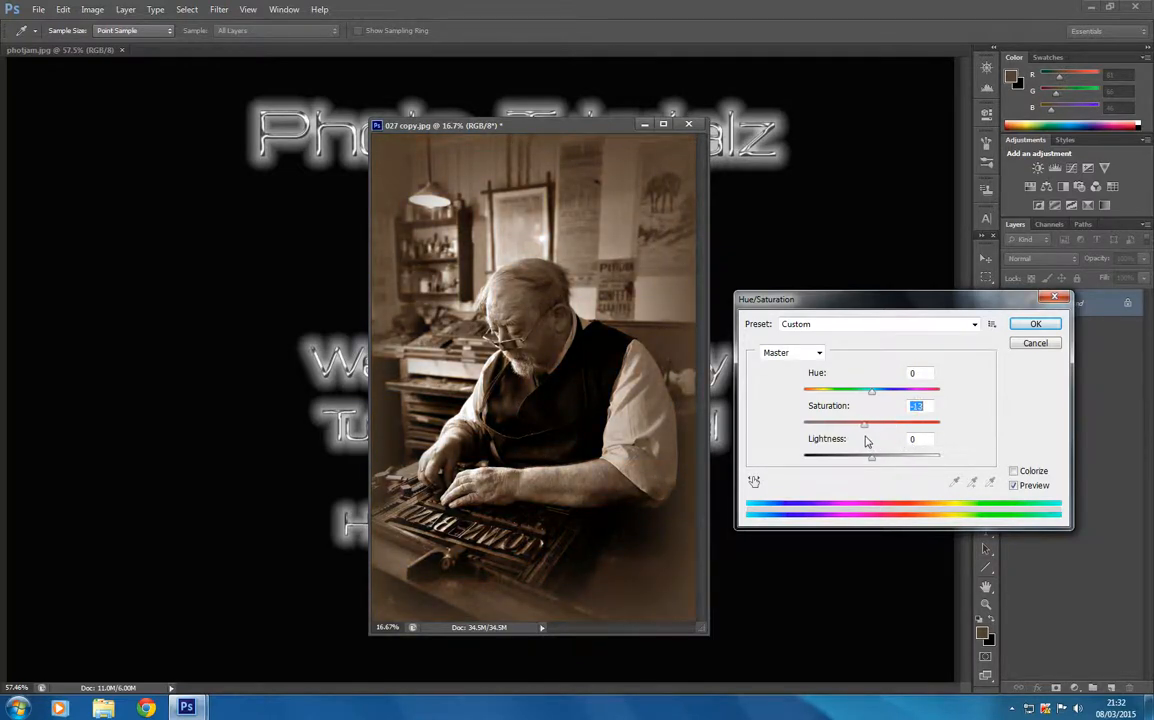
{"action": "left_click", "coordinate": [1035, 323]}
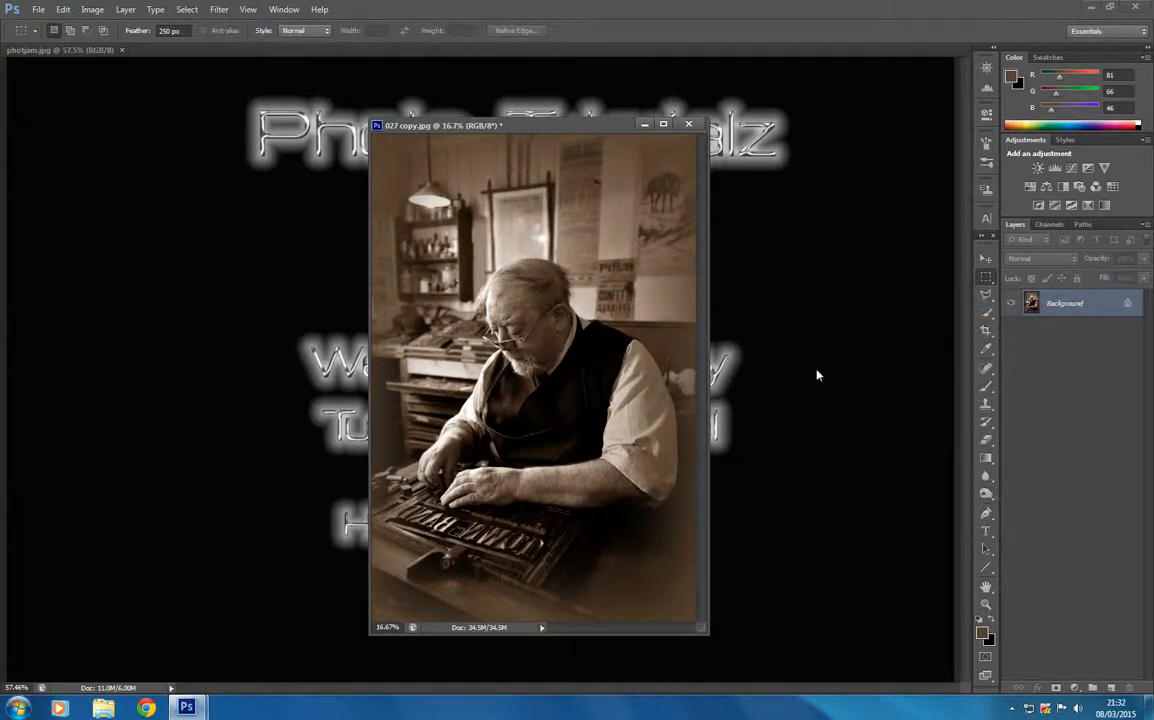
{"action": "mouse_move", "coordinate": [823, 368]}
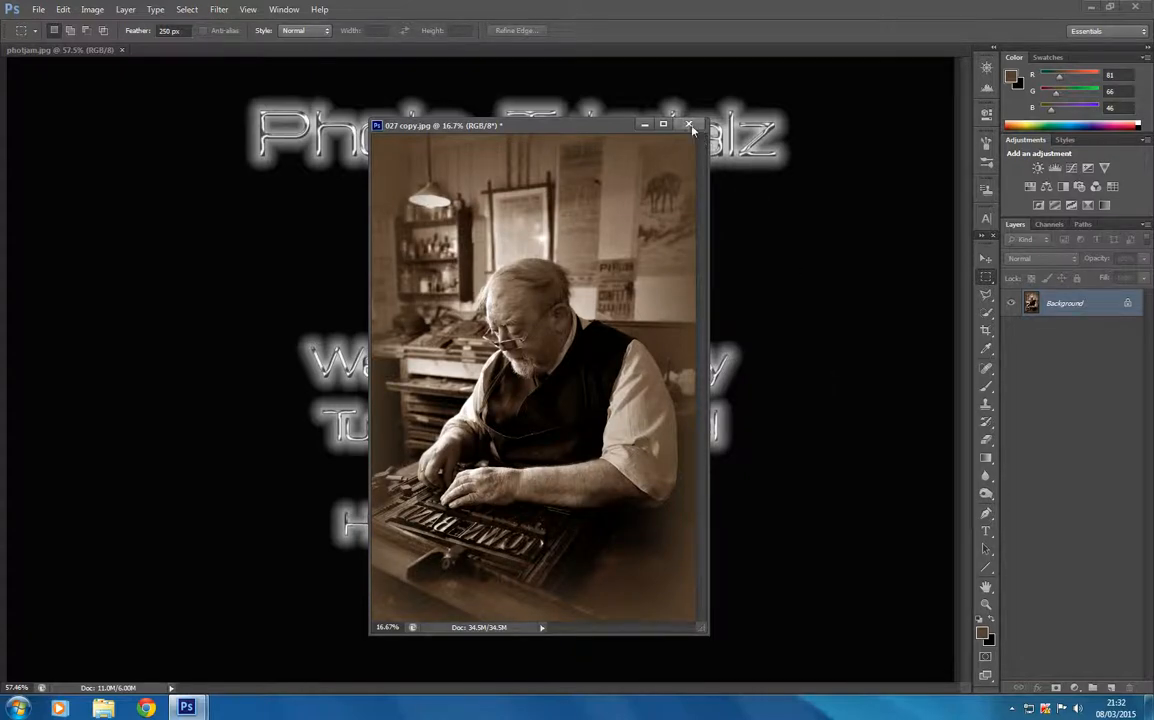
{"action": "mouse_move", "coordinate": [689, 124]}
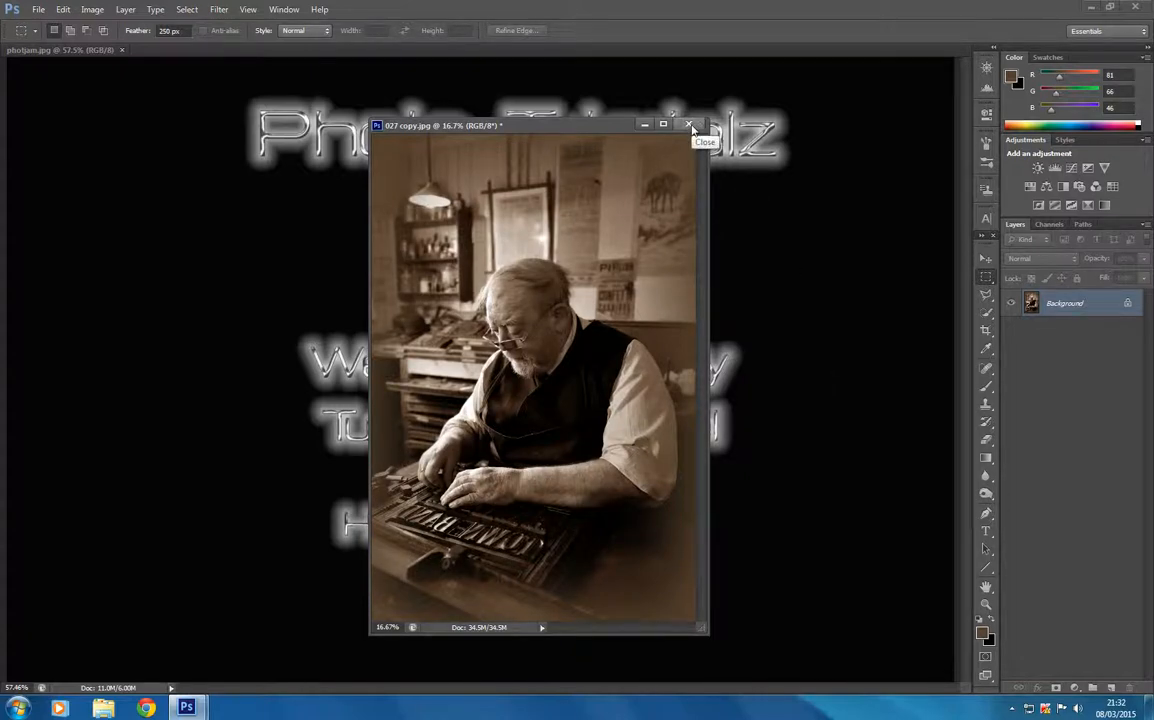